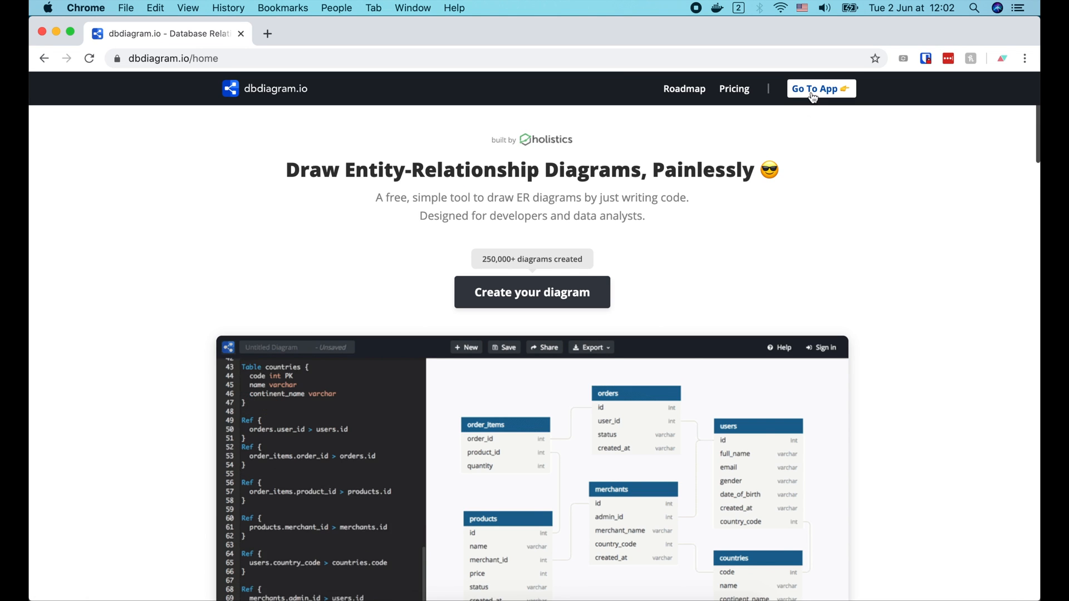
# Step: Launch the dbdiagram.io editor with Go To App to load the sample users/merchants/products diagram
pyautogui.click(820, 89)
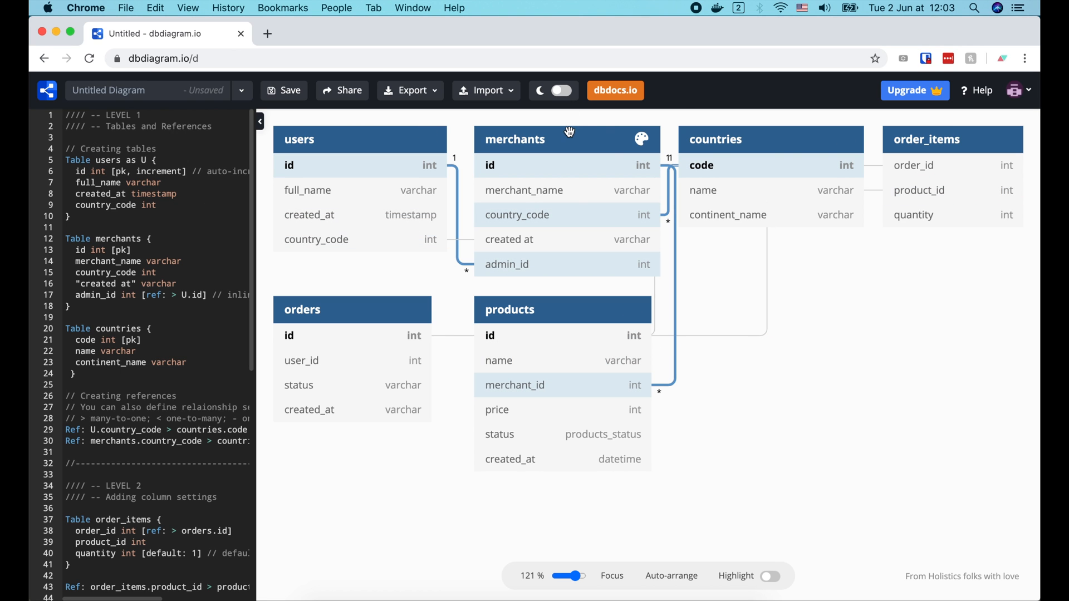
# Step: Review the Export formats PDF, PostgreSQL, MySQL, SQL Server and PNG, then widen the code pane
pyautogui.click(410, 90)
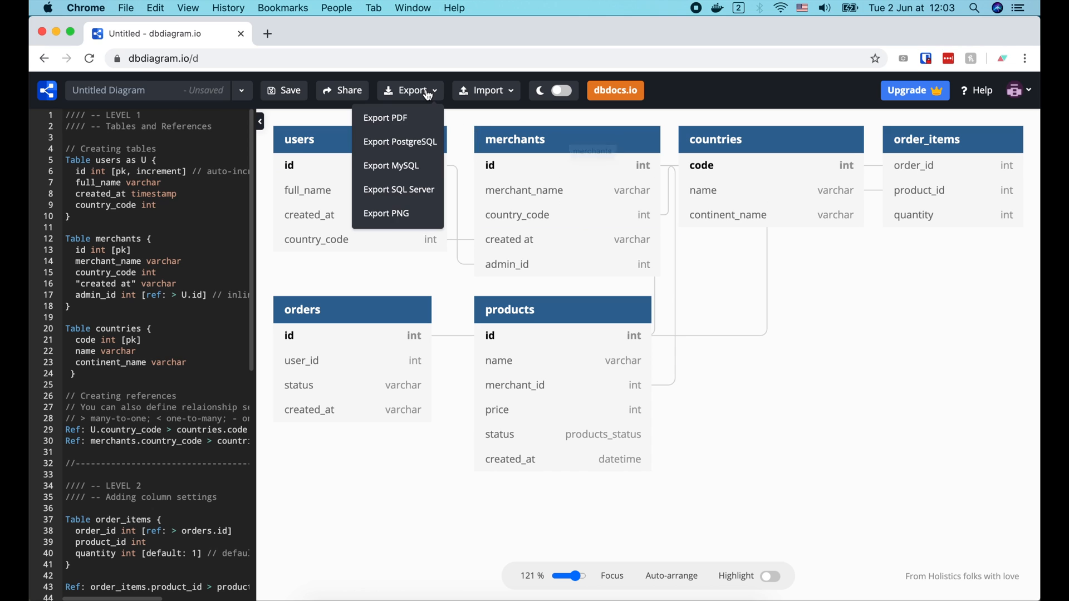
pyautogui.moveTo(398, 118)
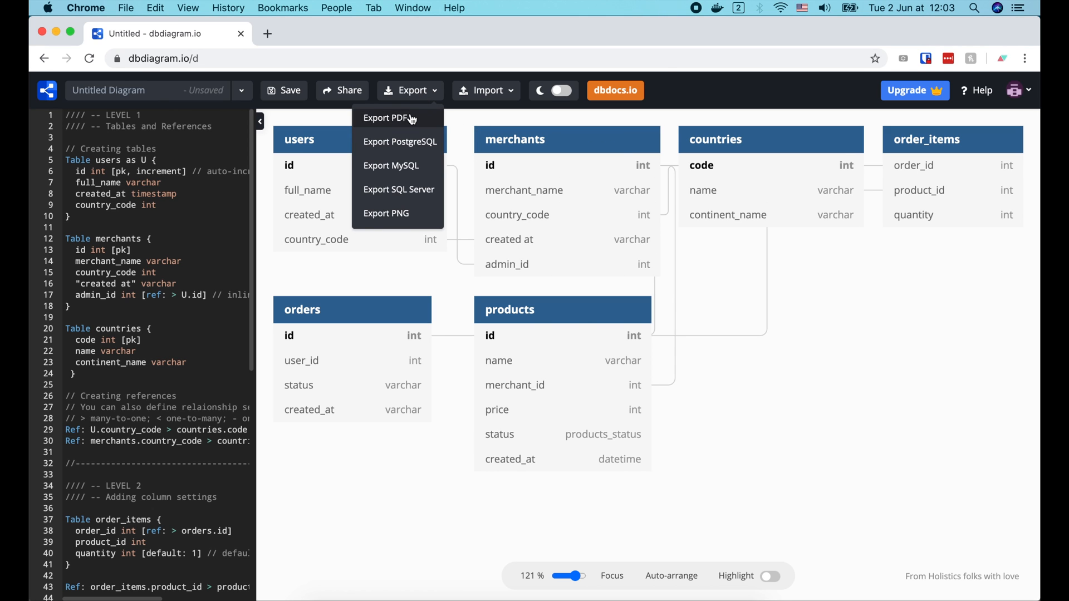
pyautogui.moveTo(409, 185)
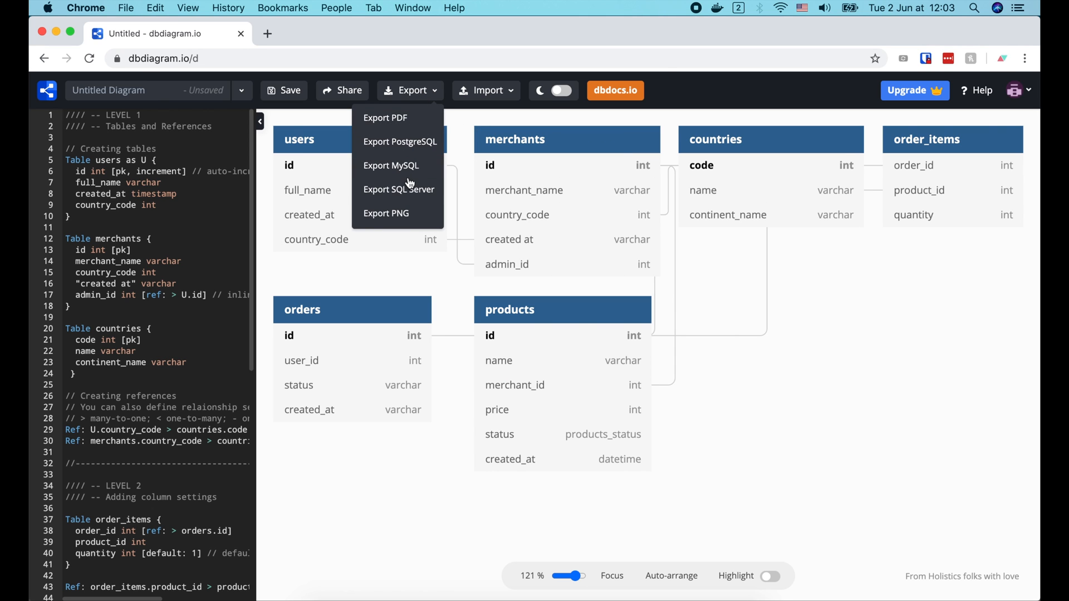
pyautogui.moveTo(412, 213)
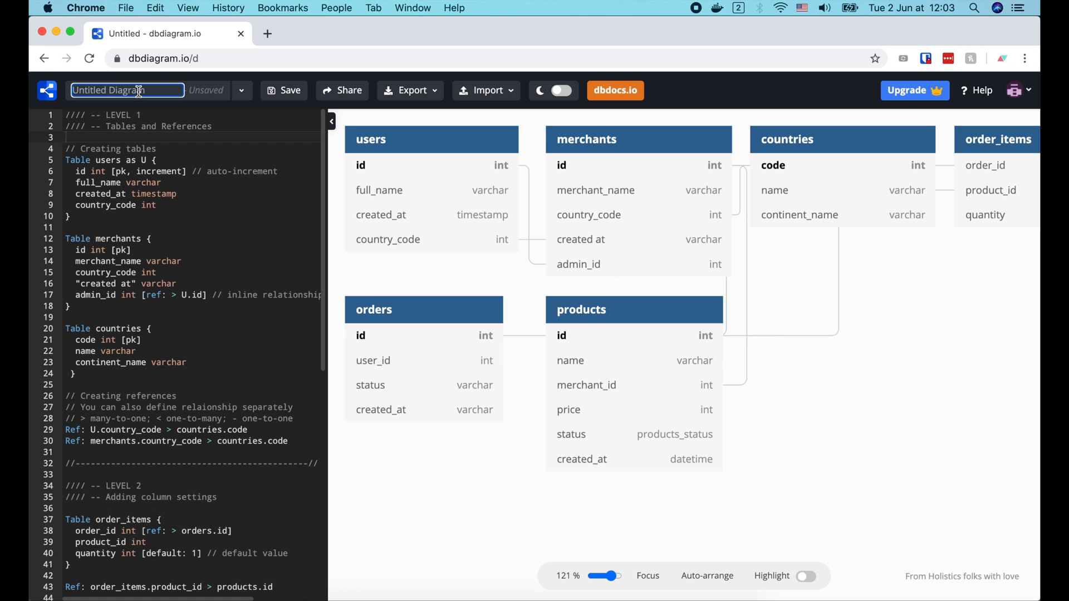
# Step: Title the diagram 'Simple bank' and turn users into accounts aliased A with bigserial pk
pyautogui.write('Simple bank')
pyautogui.click(192, 159)
pyautogui.write('account')
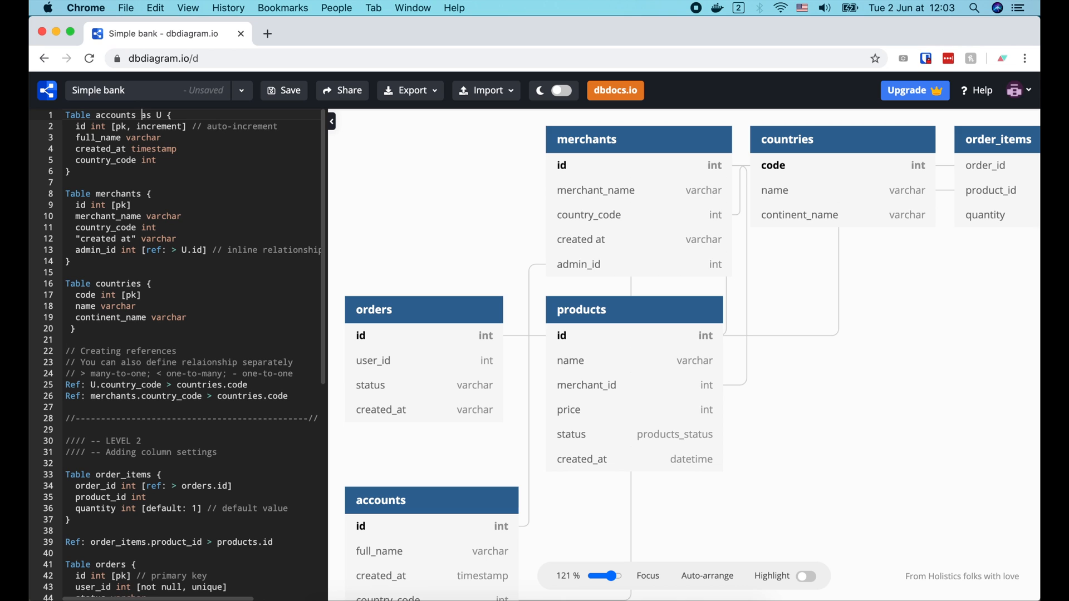
pyautogui.write('A')
pyautogui.click(193, 126)
pyautogui.write('bigserial')
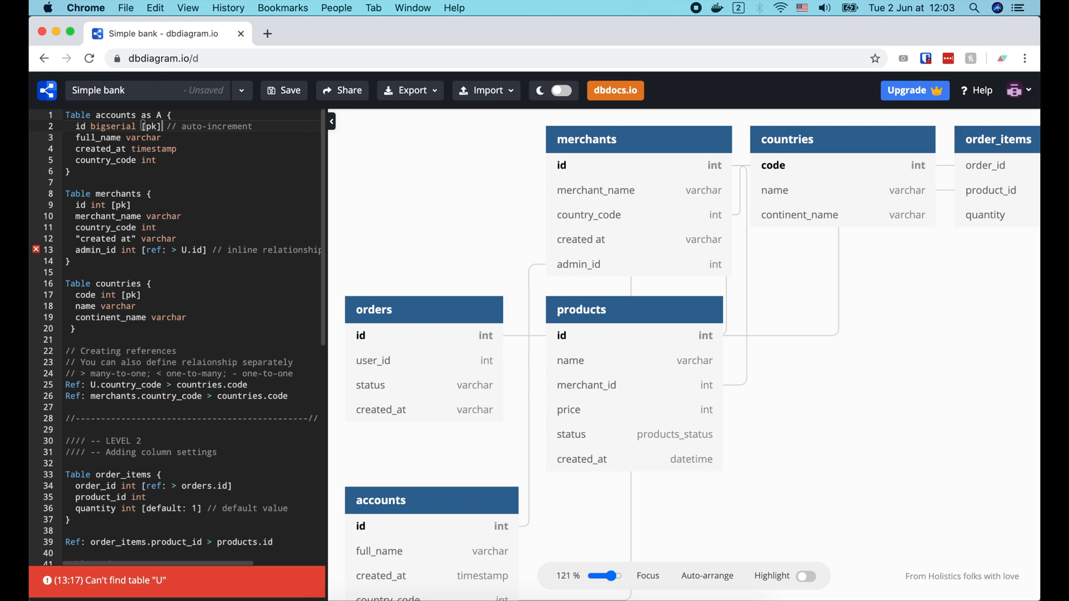
# Step: Replace full_name with owner varchar and add balance bigint and currency varchar to accounts
pyautogui.click(219, 127)
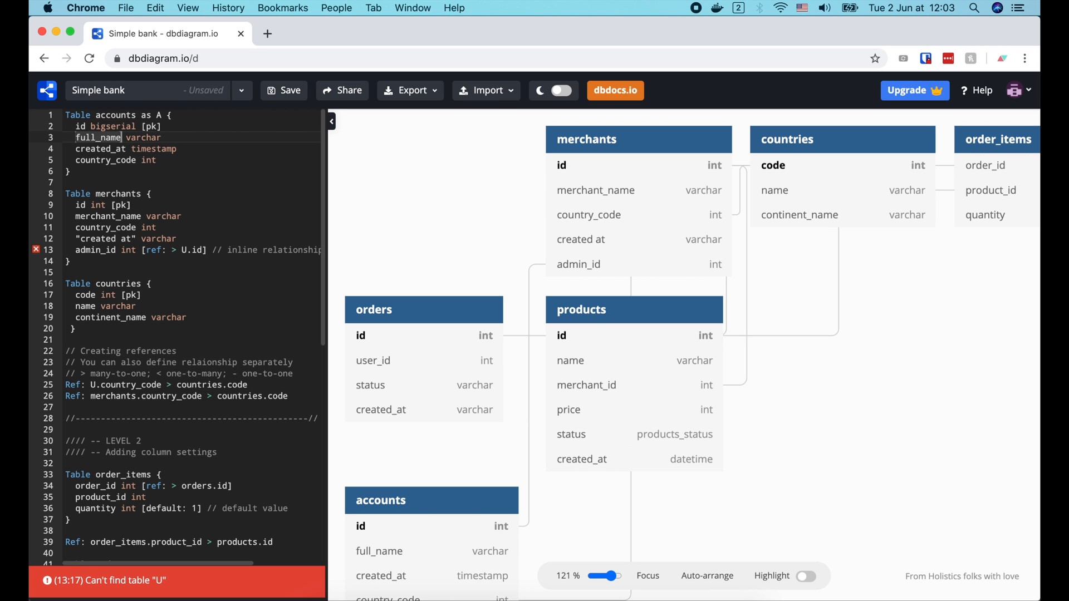
pyautogui.write('owner')
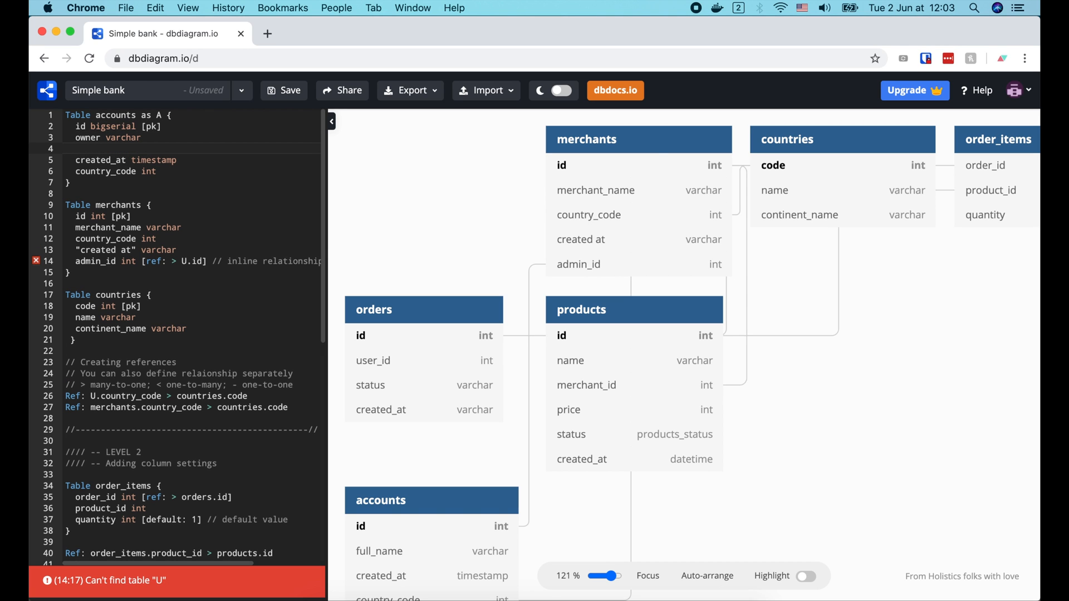
pyautogui.write('balance')
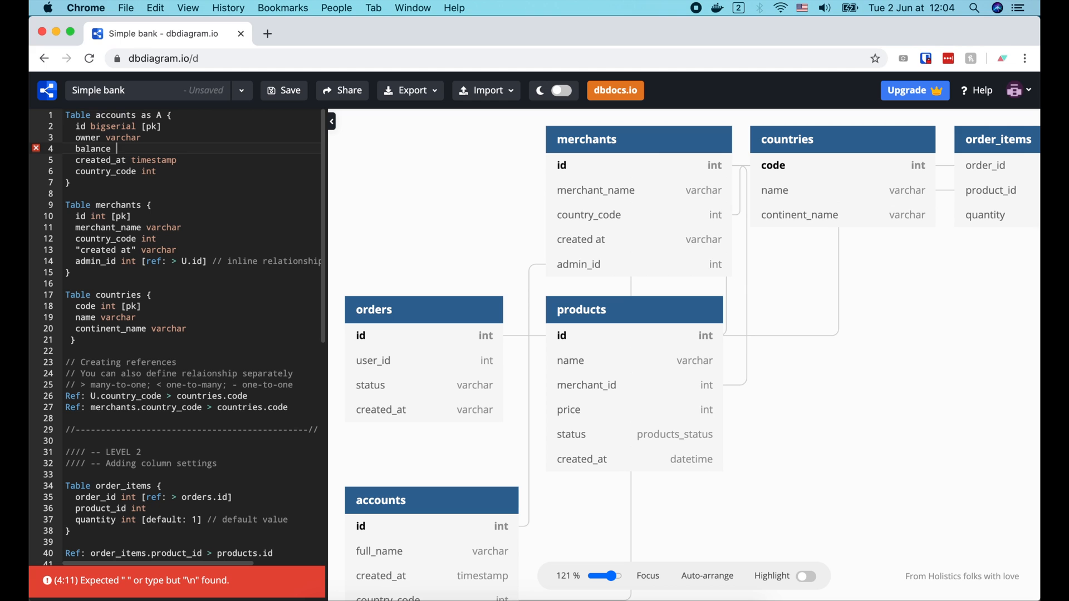
pyautogui.write('bigint')
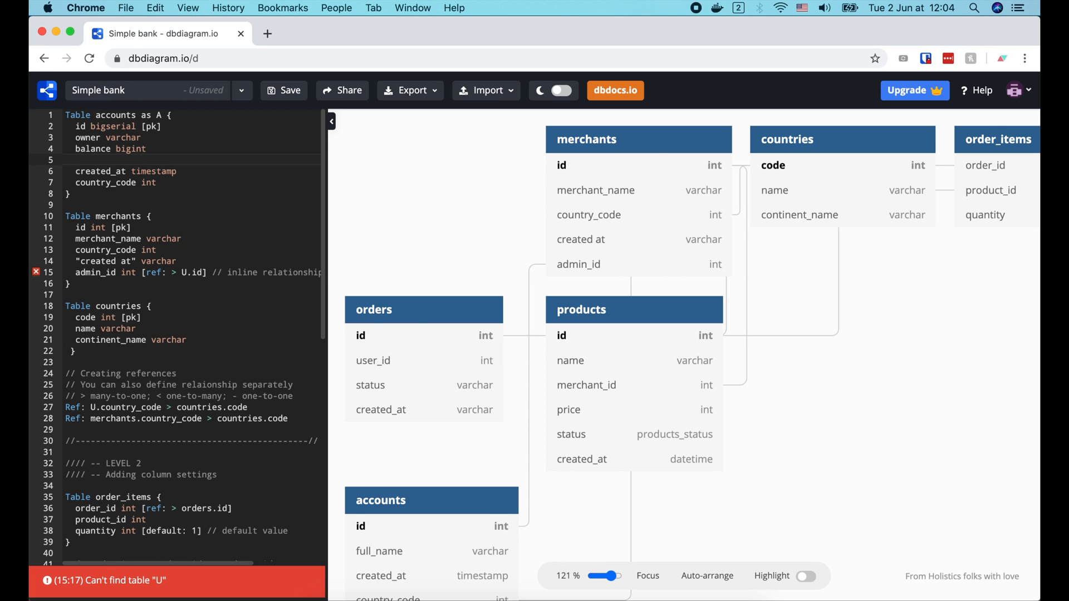
pyautogui.click(75, 160)
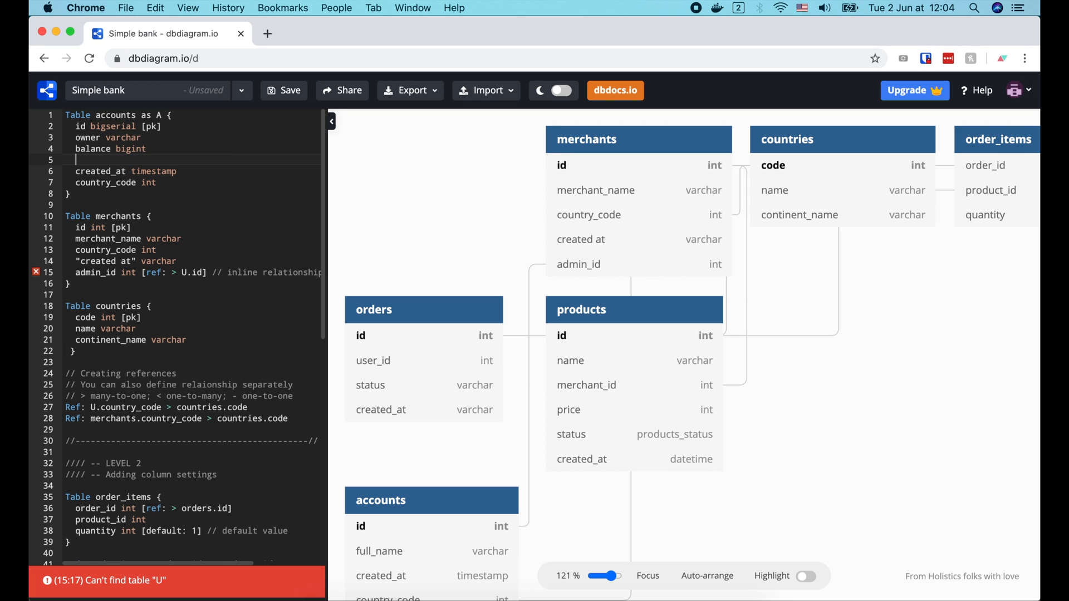
pyautogui.write('currency')
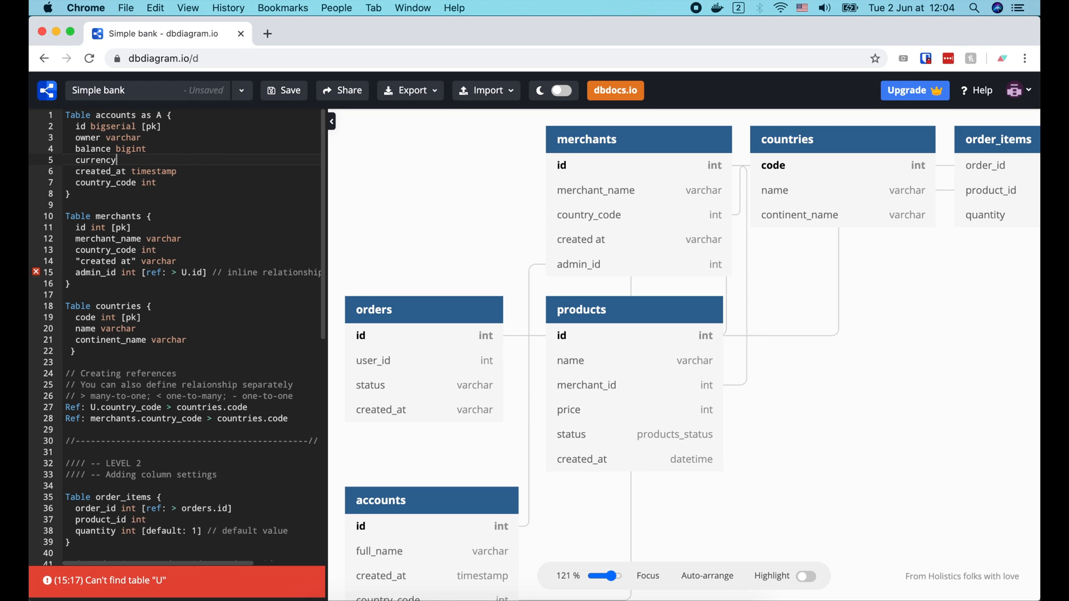
pyautogui.write('varchar')
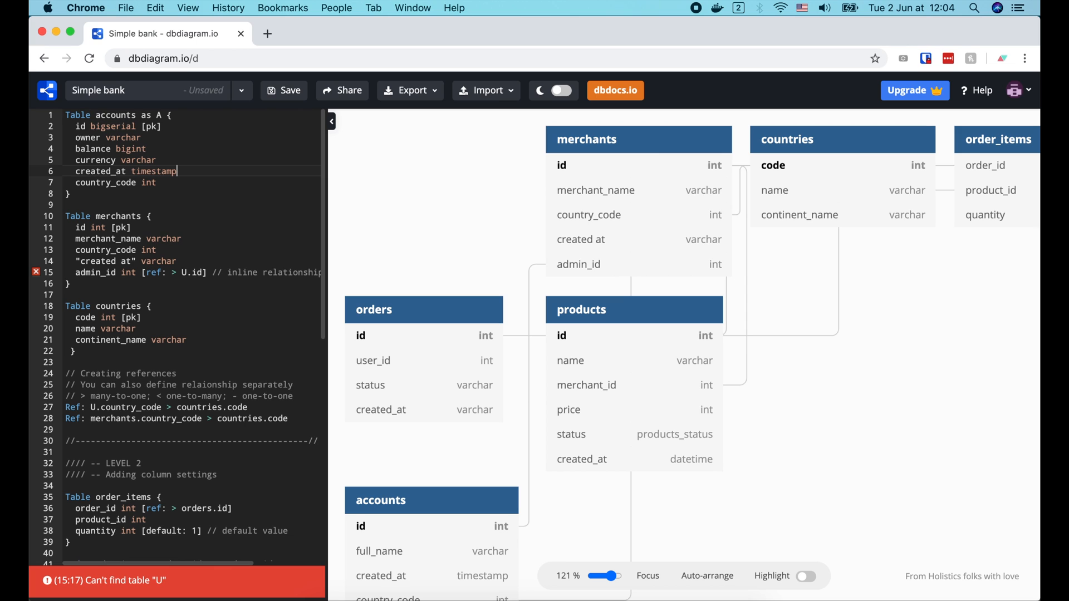
# Step: Make created_at timestamptz defaulting to now() and remove country_code
pyautogui.write('z')
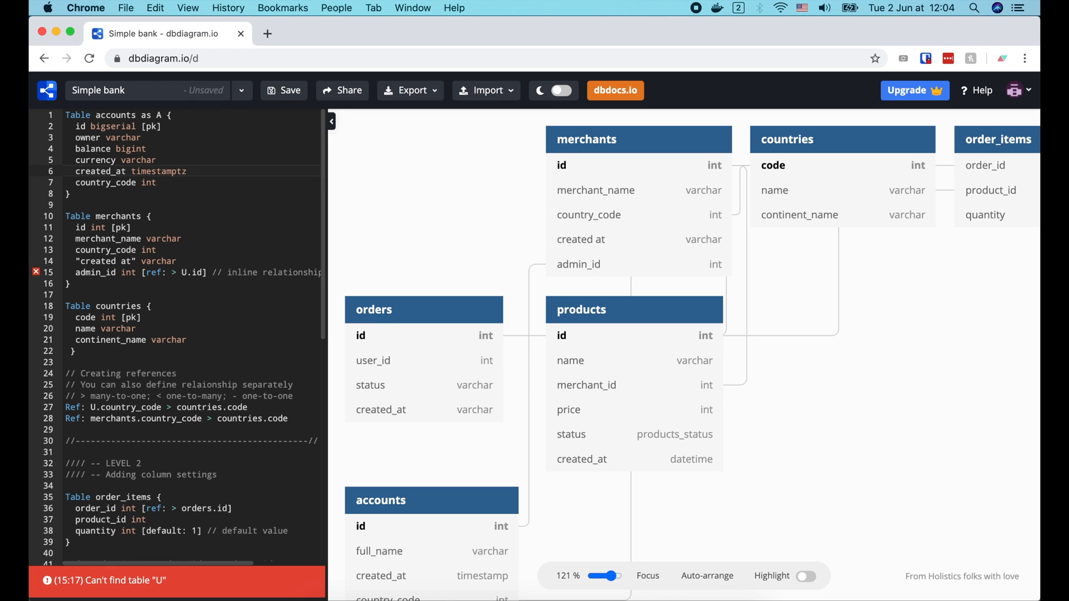
pyautogui.click(193, 171)
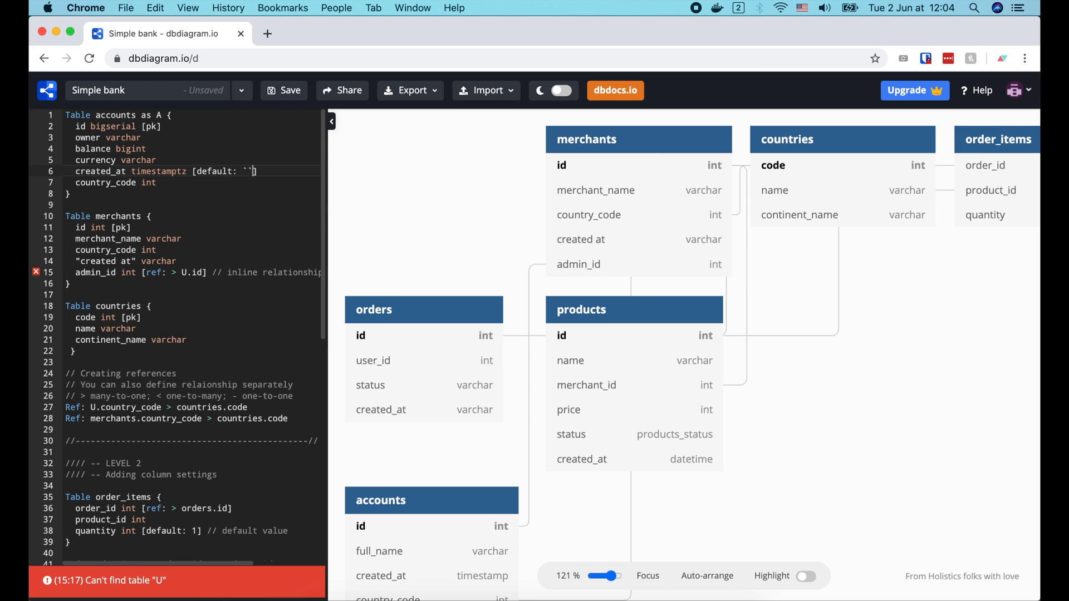
pyautogui.write('now()')
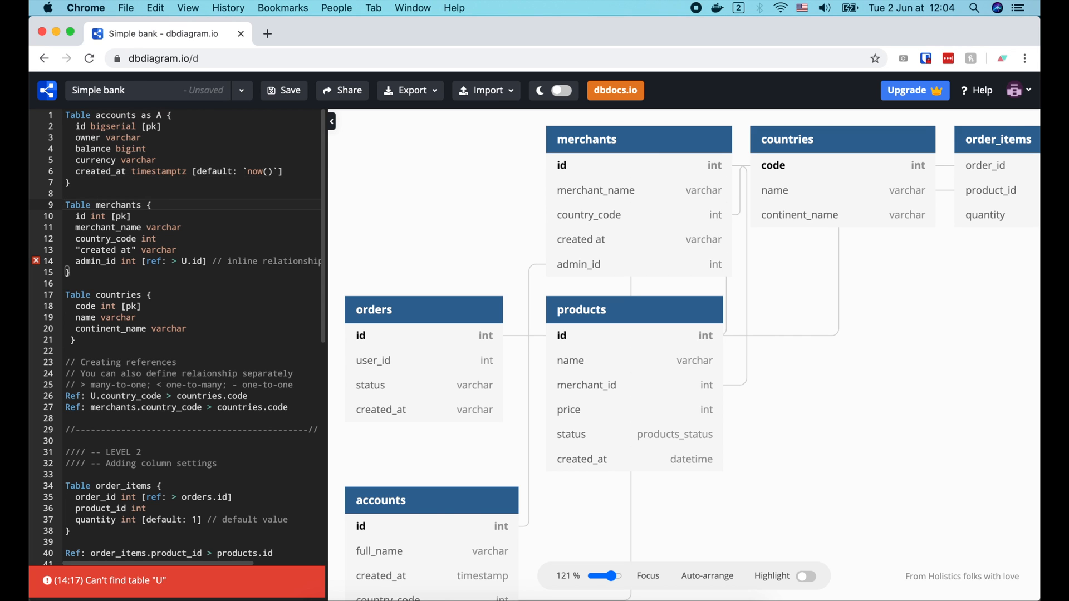
# Step: Rename merchants to entries with id, account_id ref A.id, amount bigint, created_at default now()
pyautogui.write('entries')
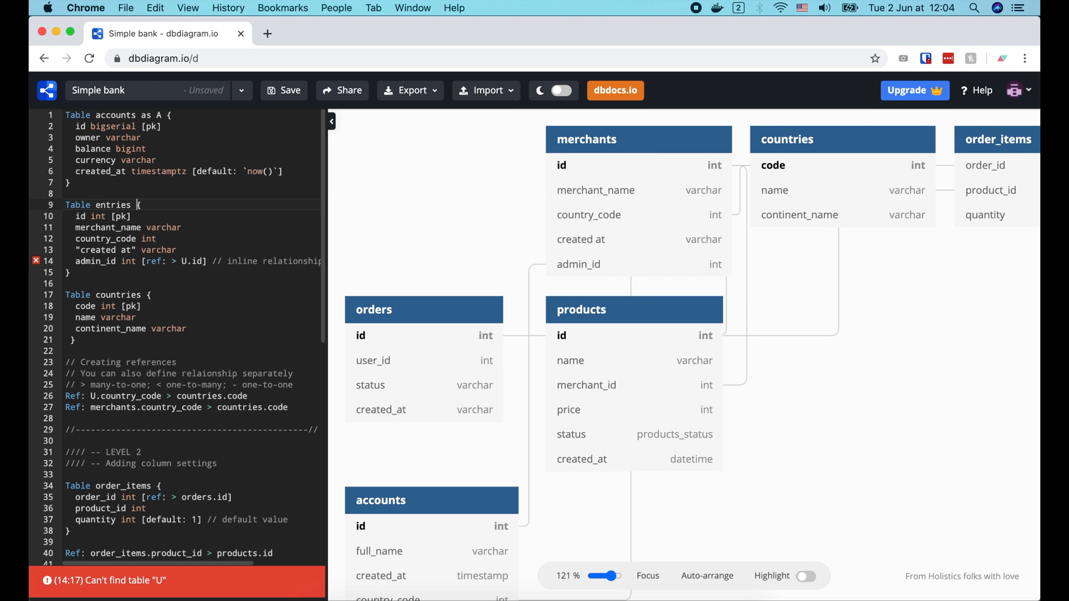
pyautogui.click(102, 216)
pyautogui.write('account_id bigint [ref: > A.id')
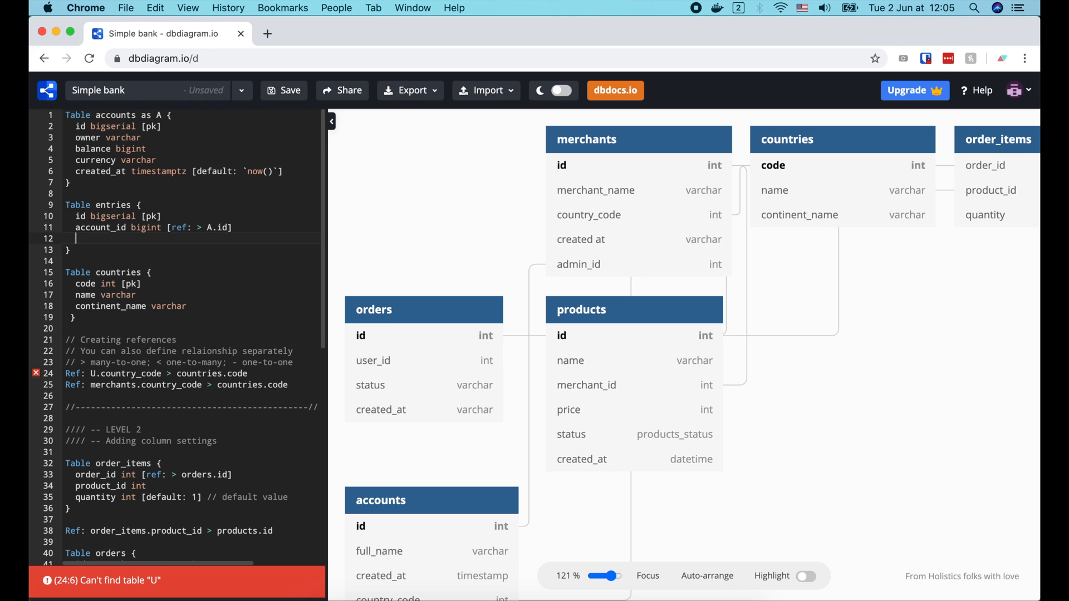
pyautogui.write('amoun')
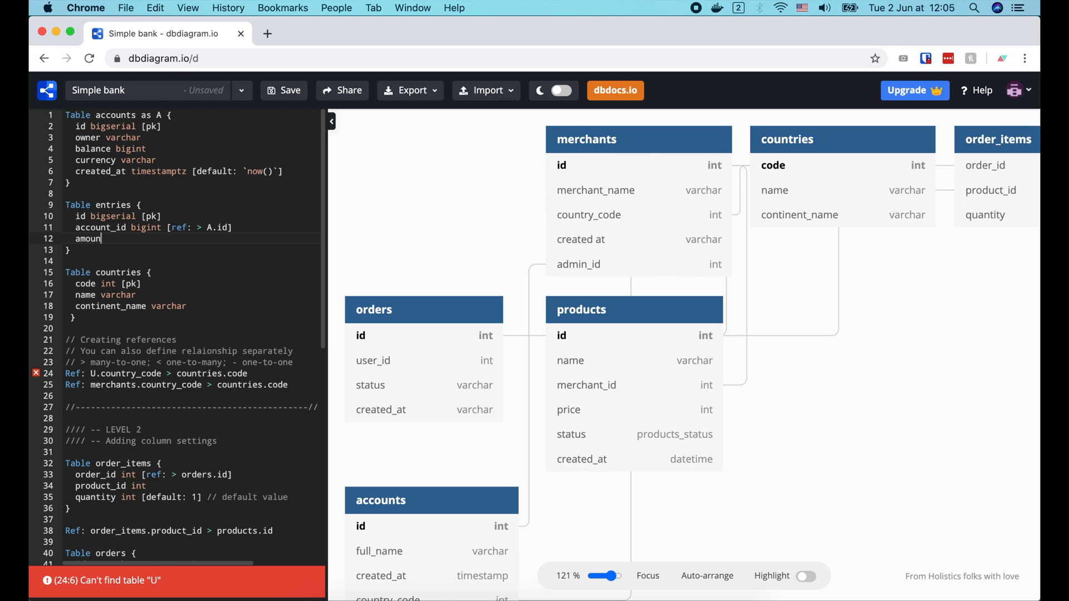
pyautogui.write('bigint')
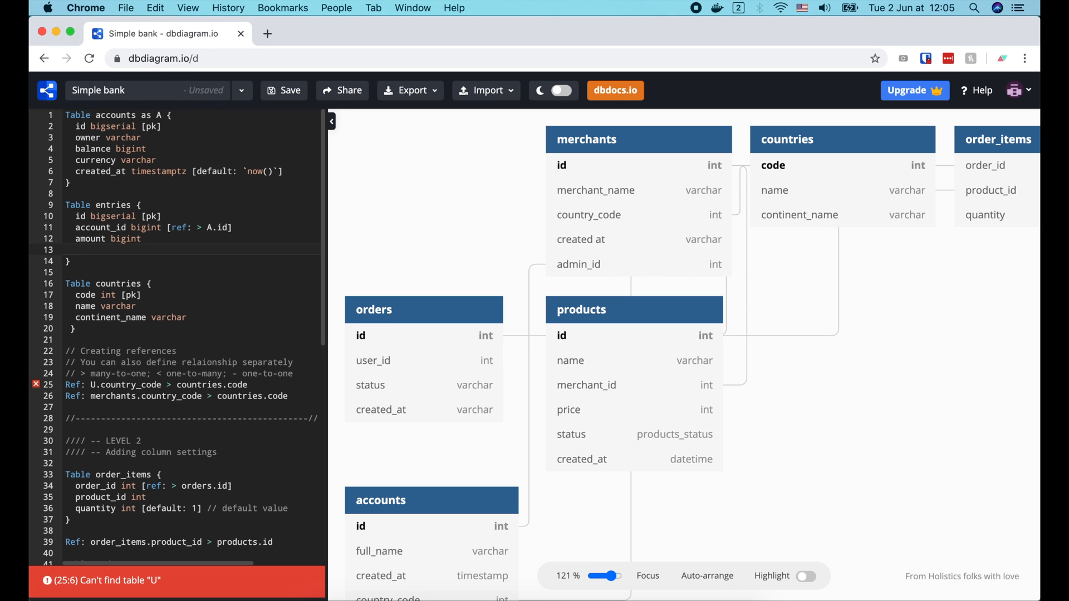
pyautogui.click(76, 250)
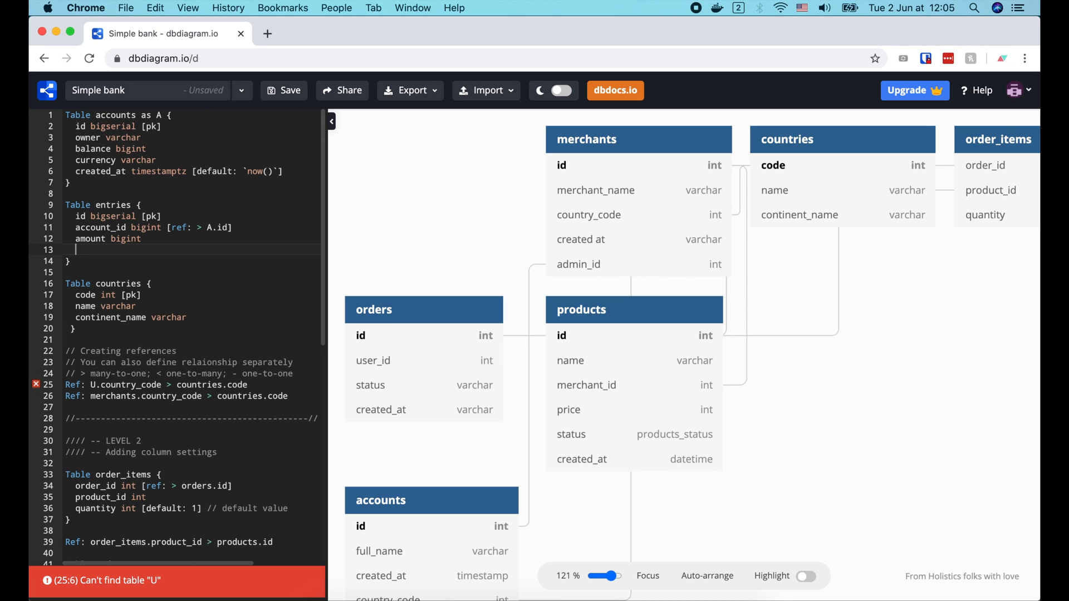
pyautogui.click(77, 239)
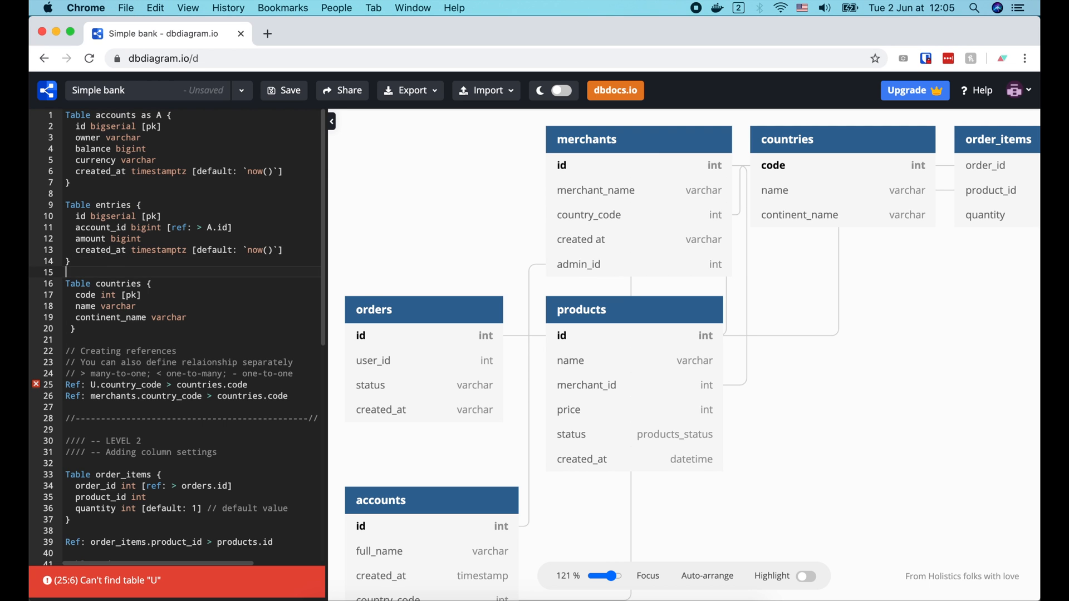
# Step: Build transfers with bigserial id, from/to account ids referencing A.id, amount, created_at; drop sample Refs
pyautogui.click(126, 284)
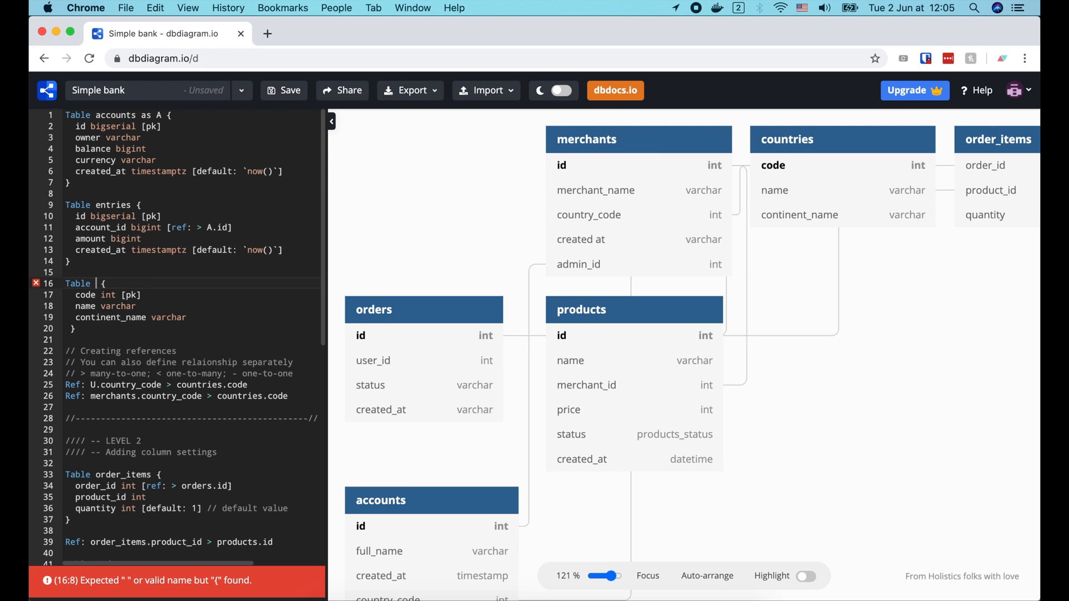
pyautogui.write('transfers')
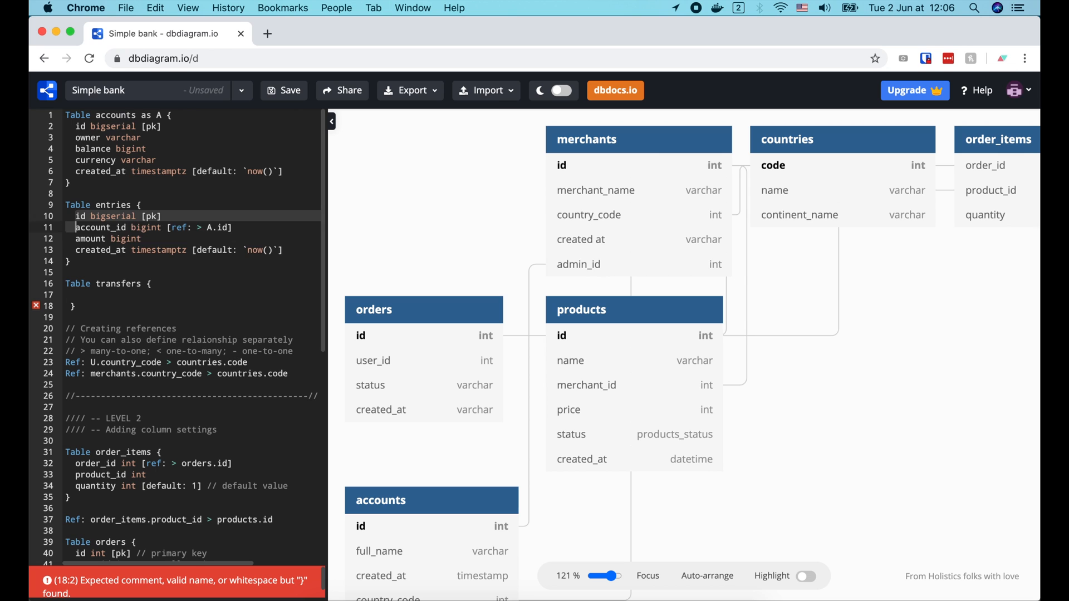
pyautogui.click(284, 249)
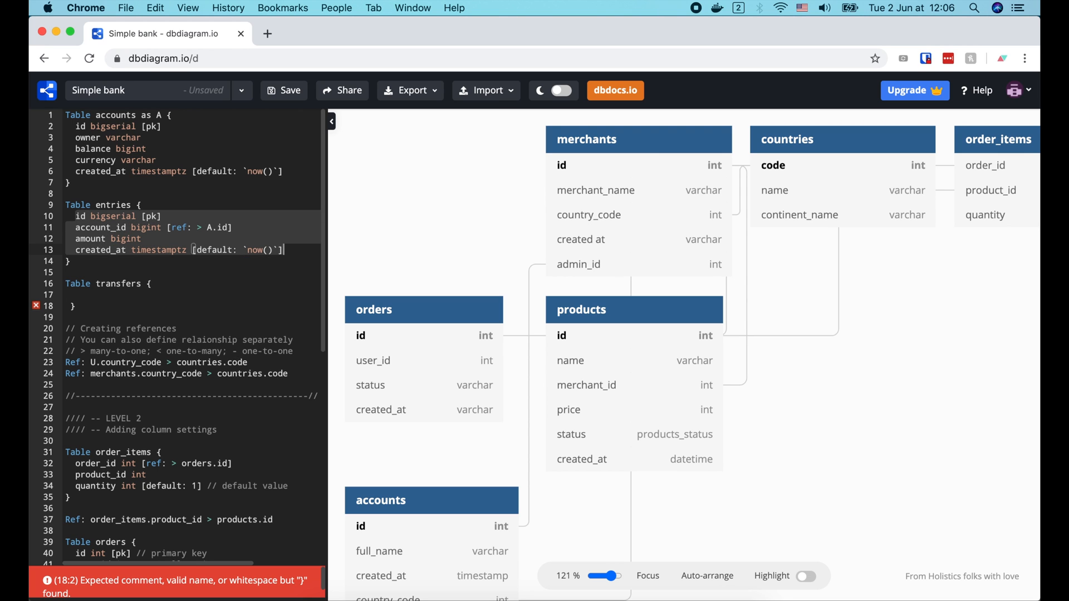
pyautogui.write('id bigserial [pk]')
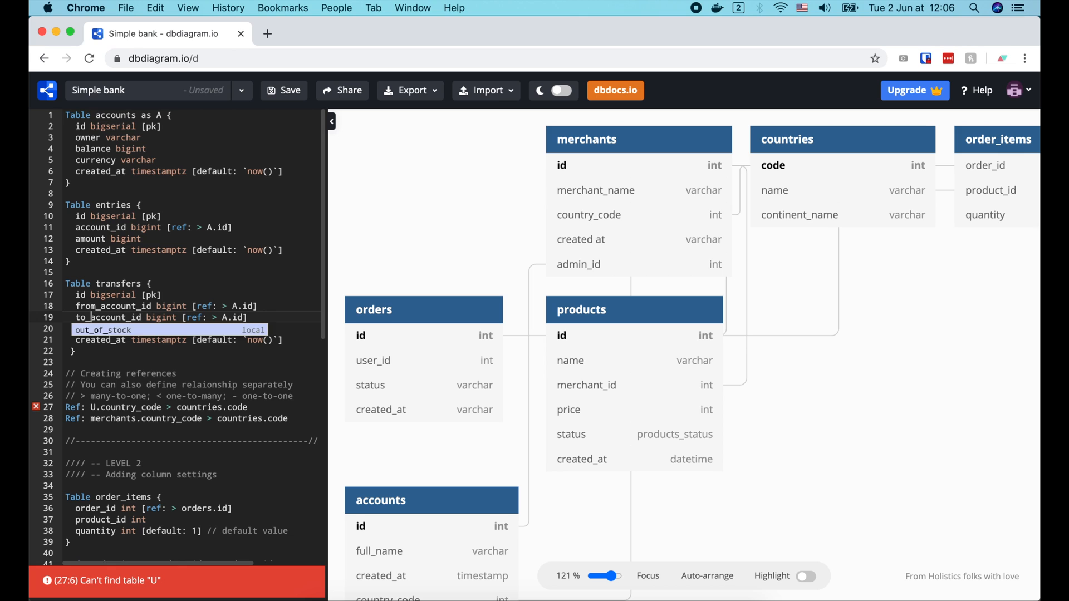
pyautogui.write('amount bigint')
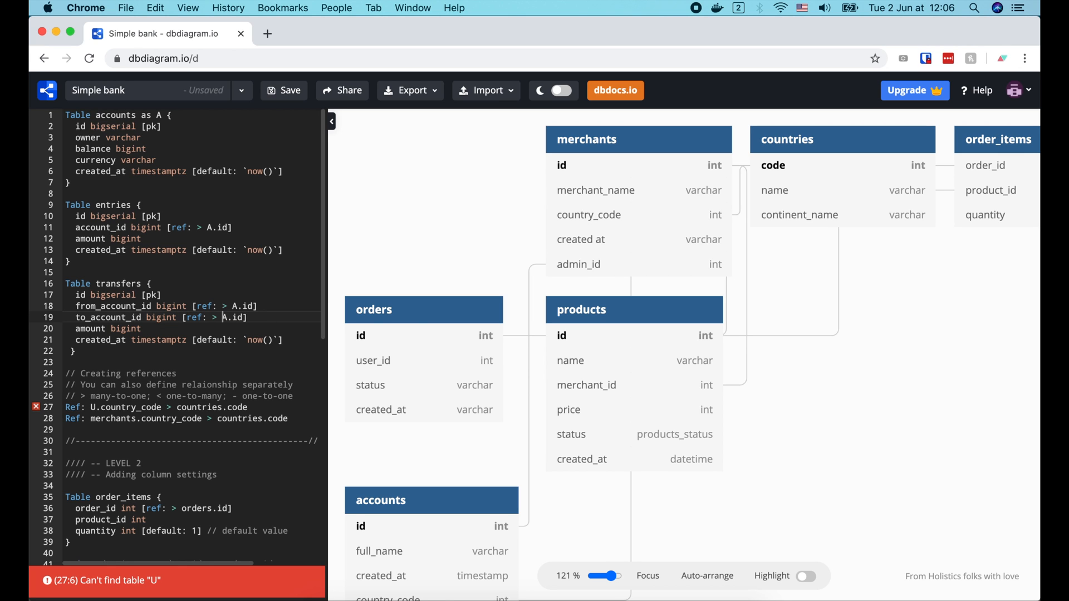
pyautogui.click(142, 329)
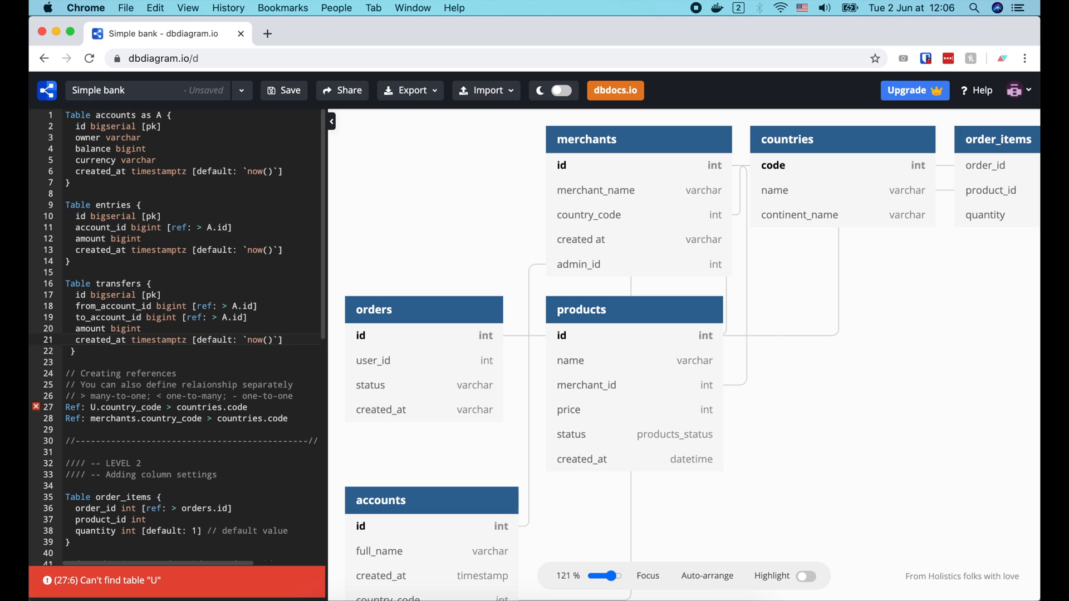
pyautogui.click(76, 351)
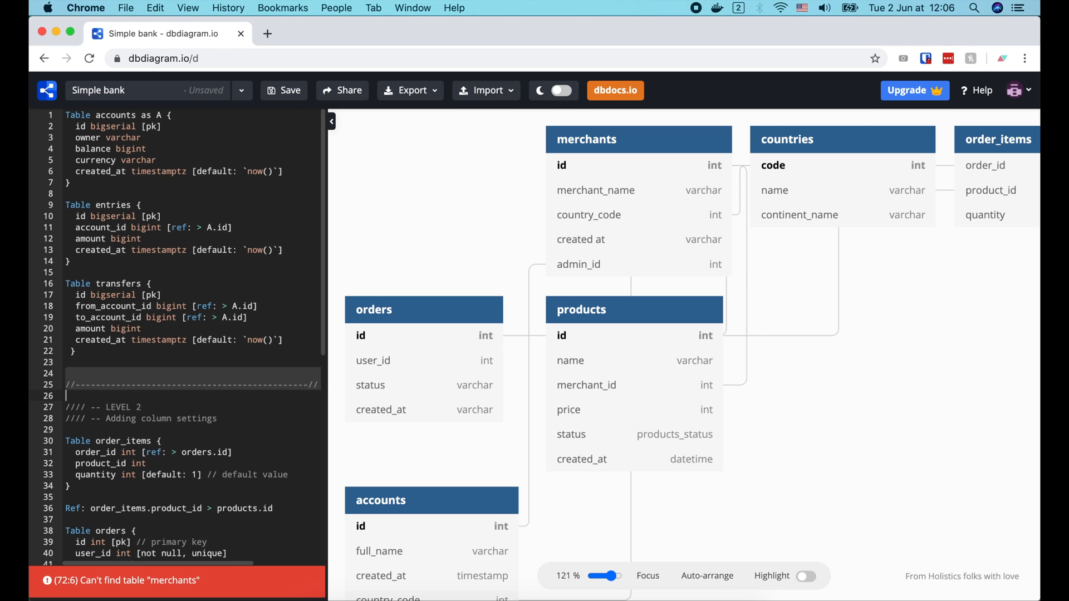
# Step: Scroll the DBML code and delete the Level 2 order_items table and its Ref line
pyautogui.scroll(-3)
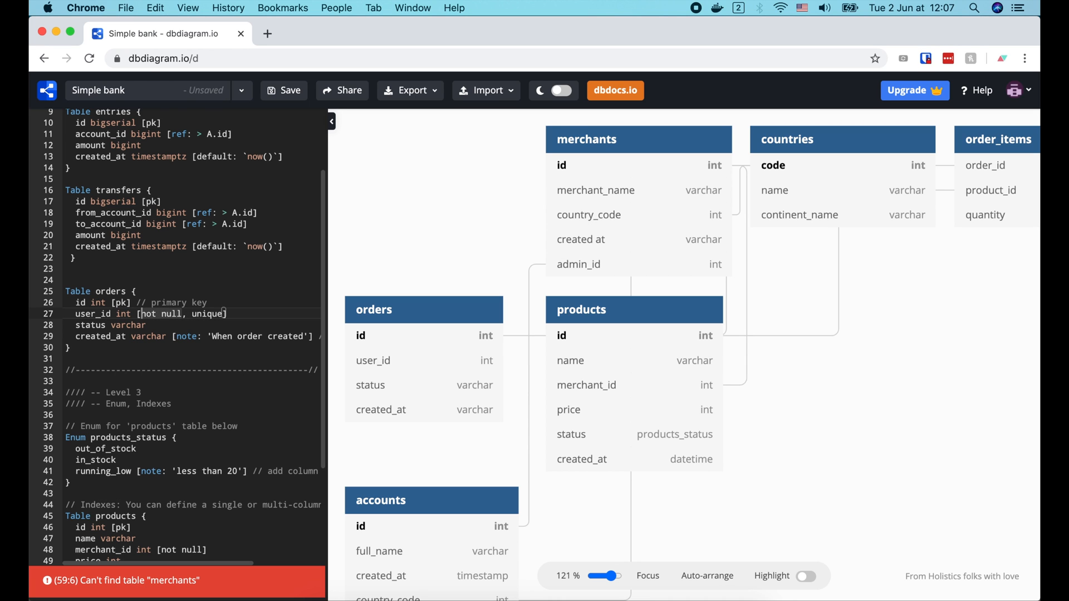
pyautogui.scroll(3)
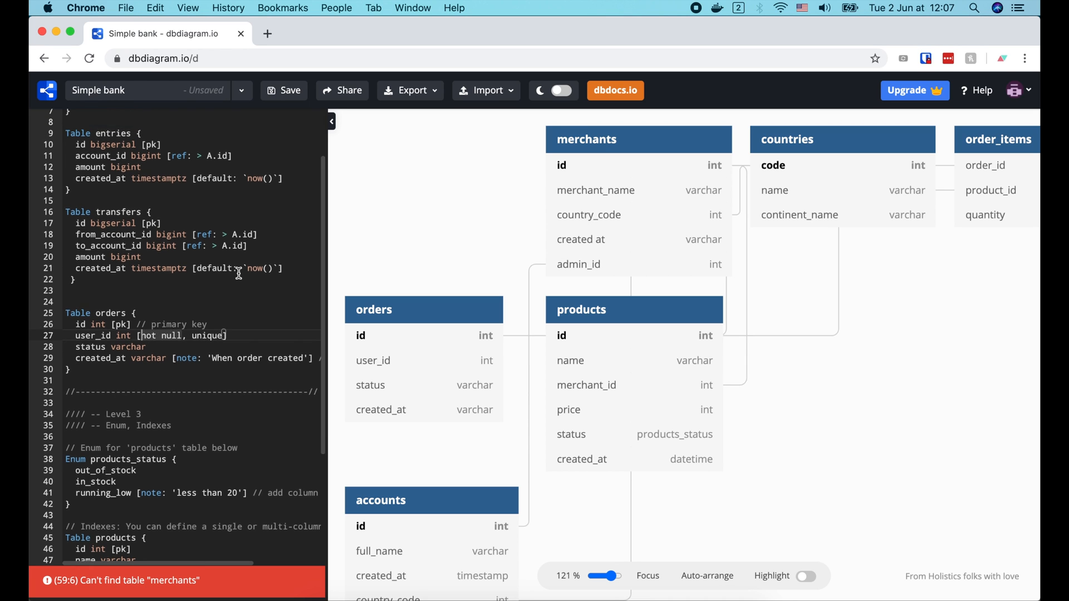
pyautogui.scroll(3)
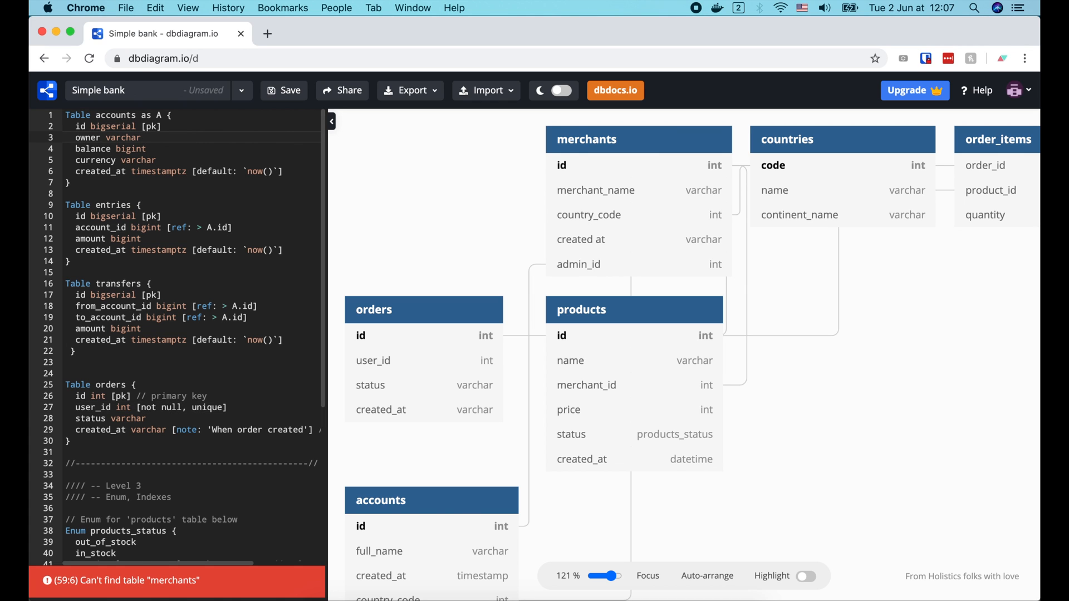
# Step: Add not null constraints, amount notes 'can be negative or positive'/'must be positive', and drop orders and enum
pyautogui.write('[not null]')
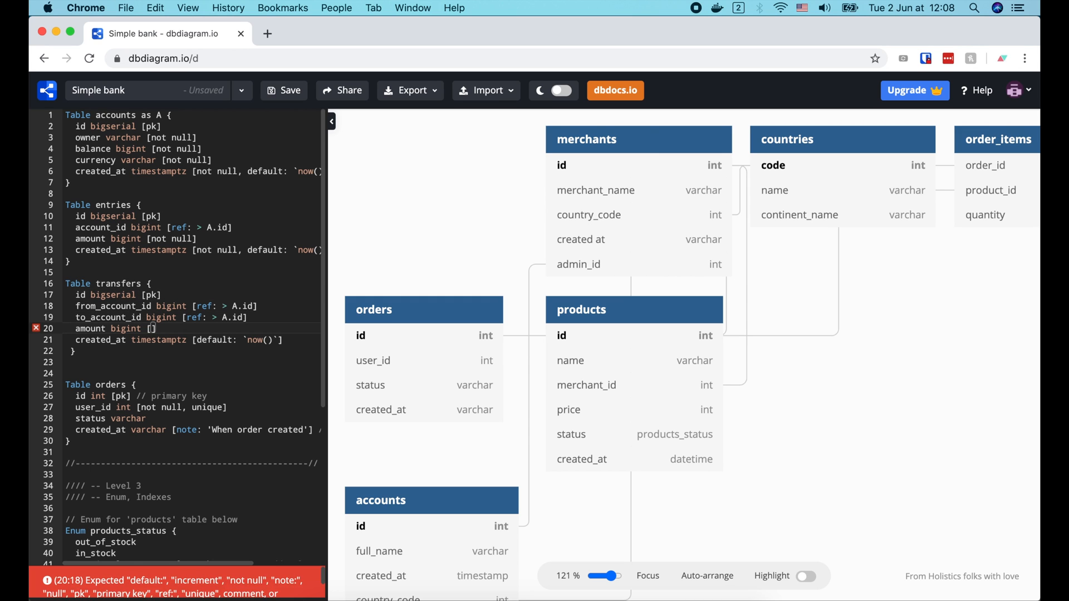
pyautogui.write('not null')
pyautogui.click(193, 238)
pyautogui.write(', note:')
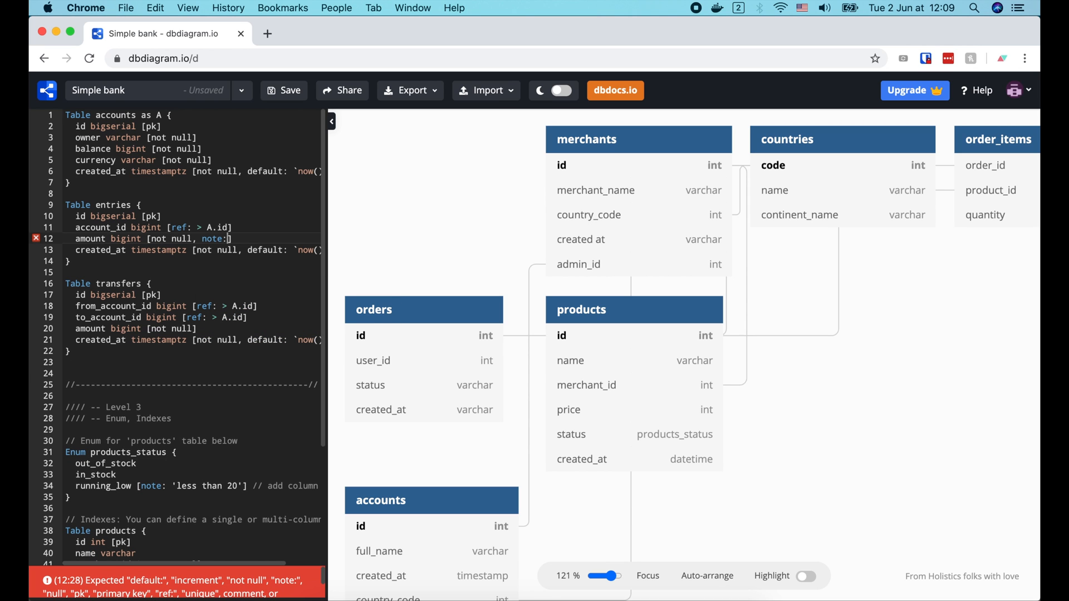
pyautogui.write("'can be negative or positive")
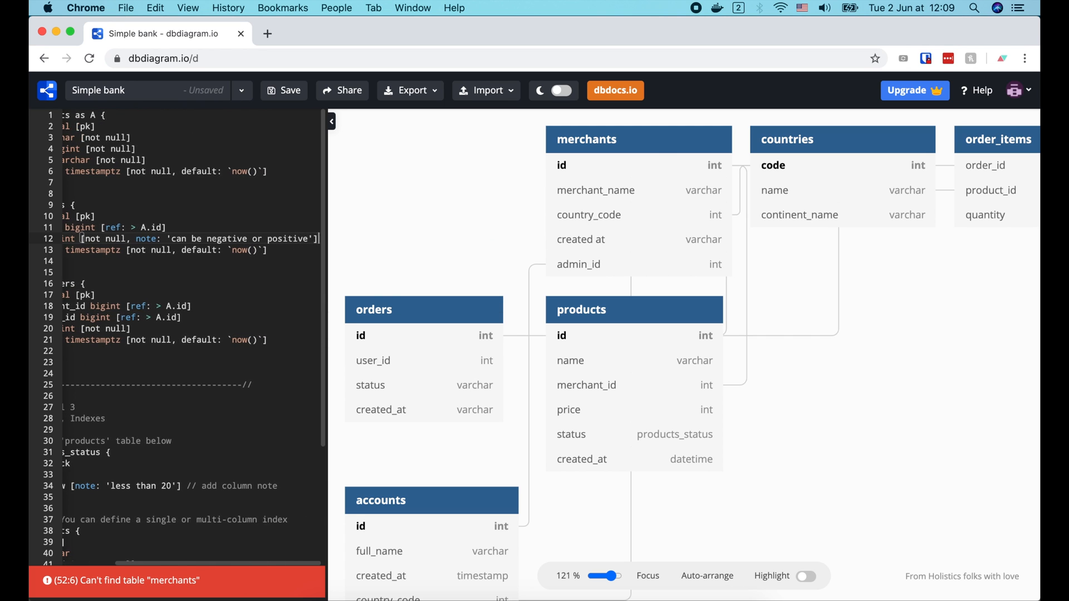
pyautogui.hscroll(-3)
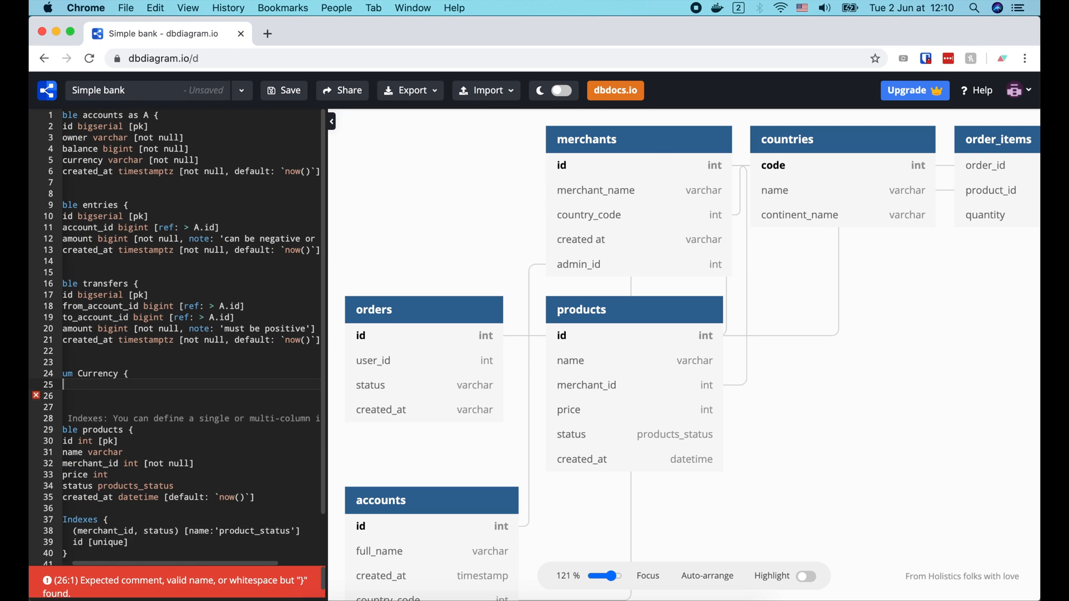
pyautogui.write('EUR')
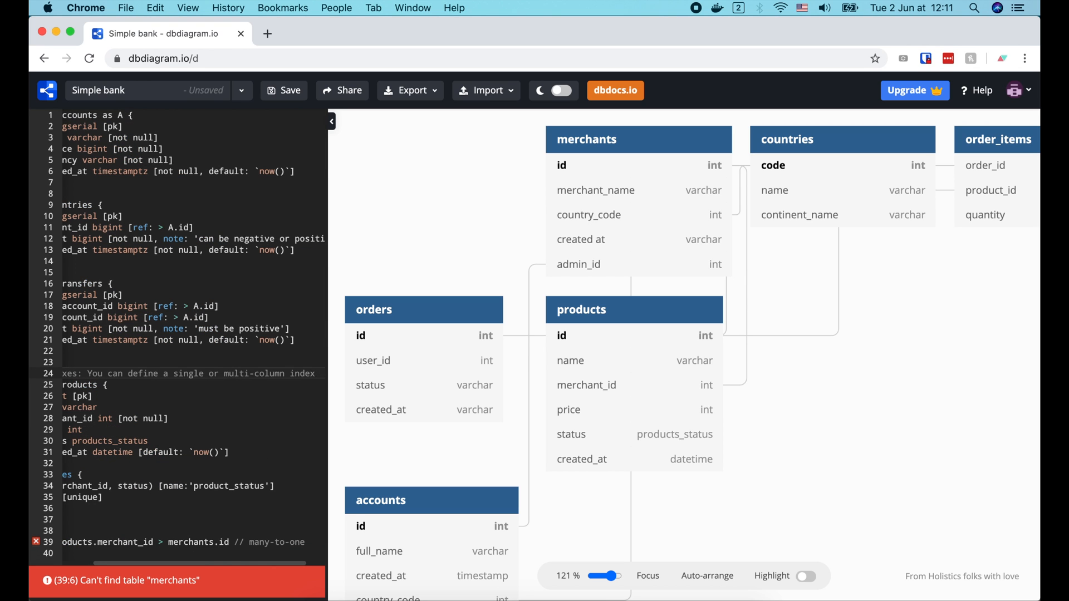
# Step: Index owner on accounts and account_id on entries, clearing copied and blank lines
pyautogui.hscroll(-3)
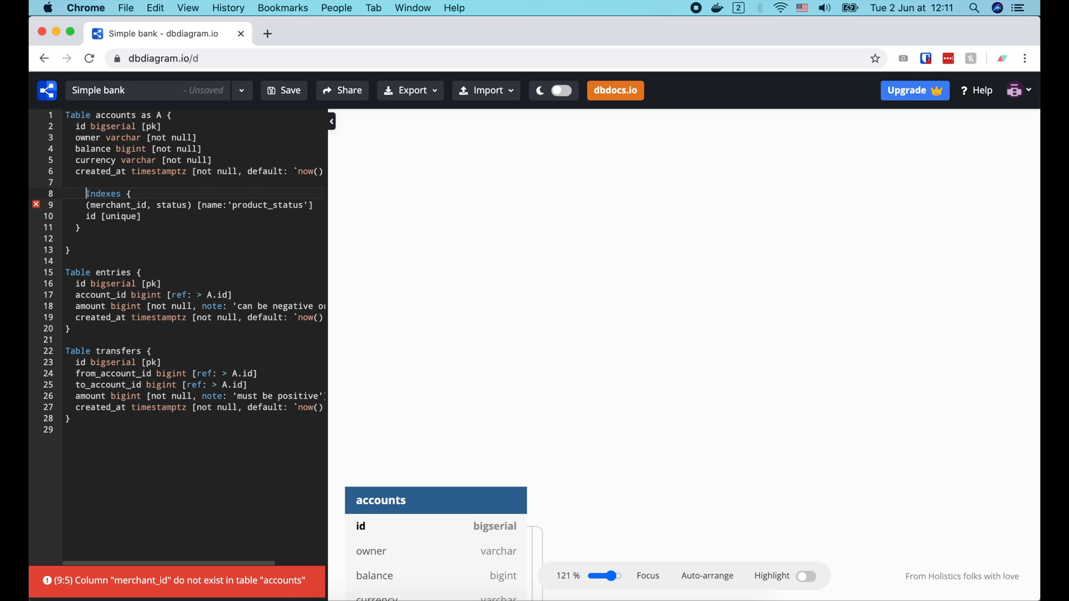
pyautogui.press('Backspace')
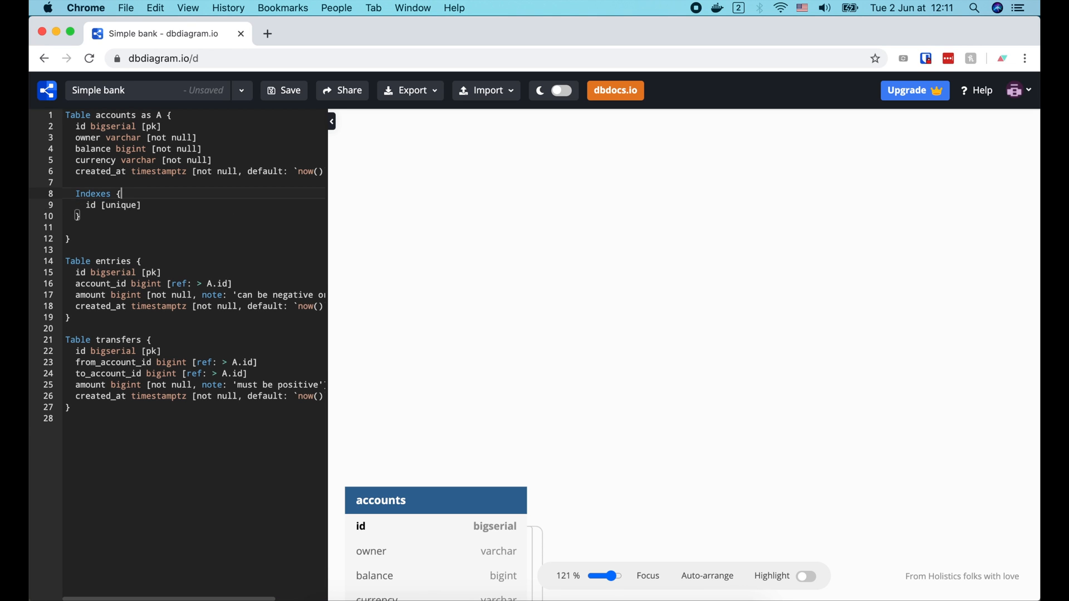
pyautogui.write('owner')
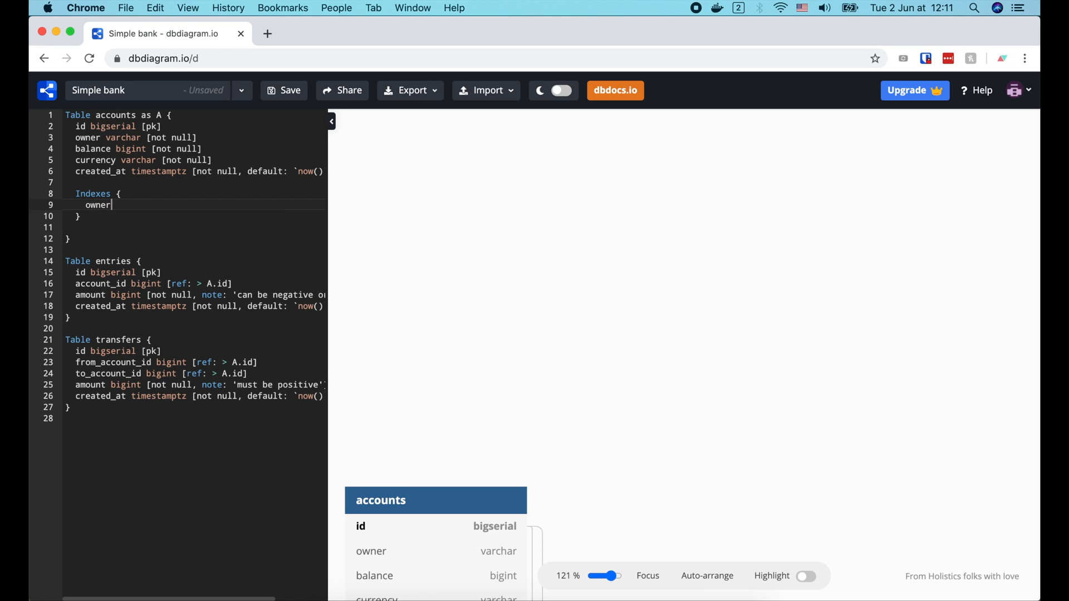
pyautogui.press('Backspace')
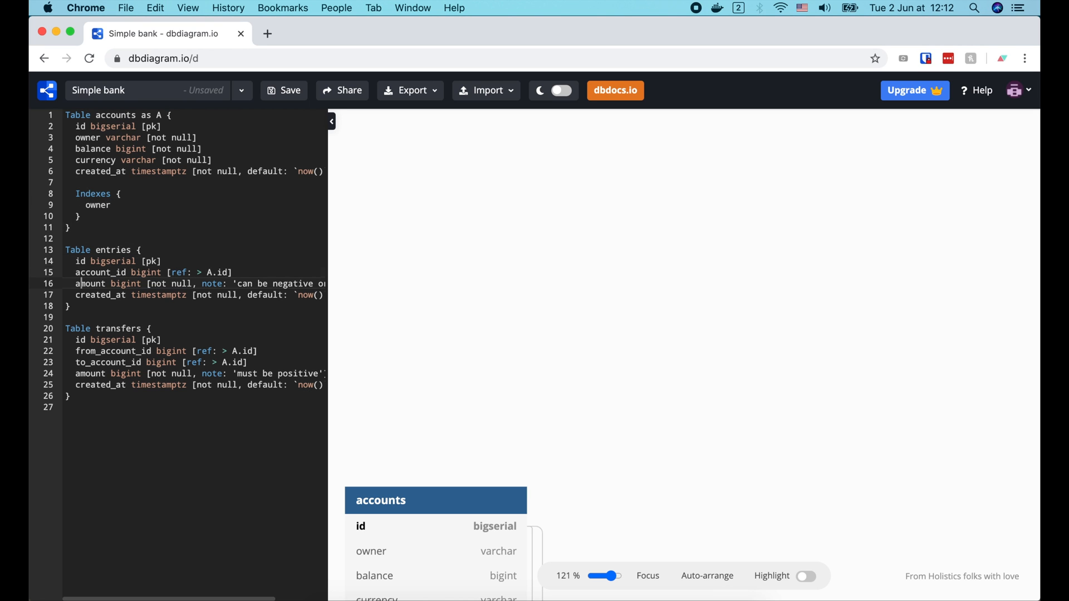
pyautogui.press('Return')
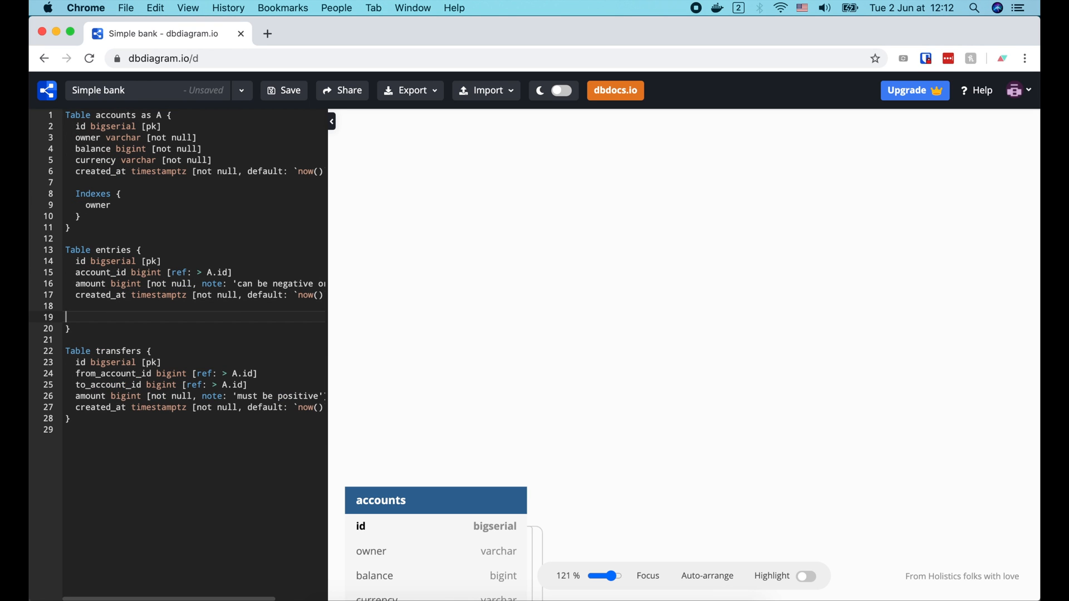
pyautogui.write('Indexes {')
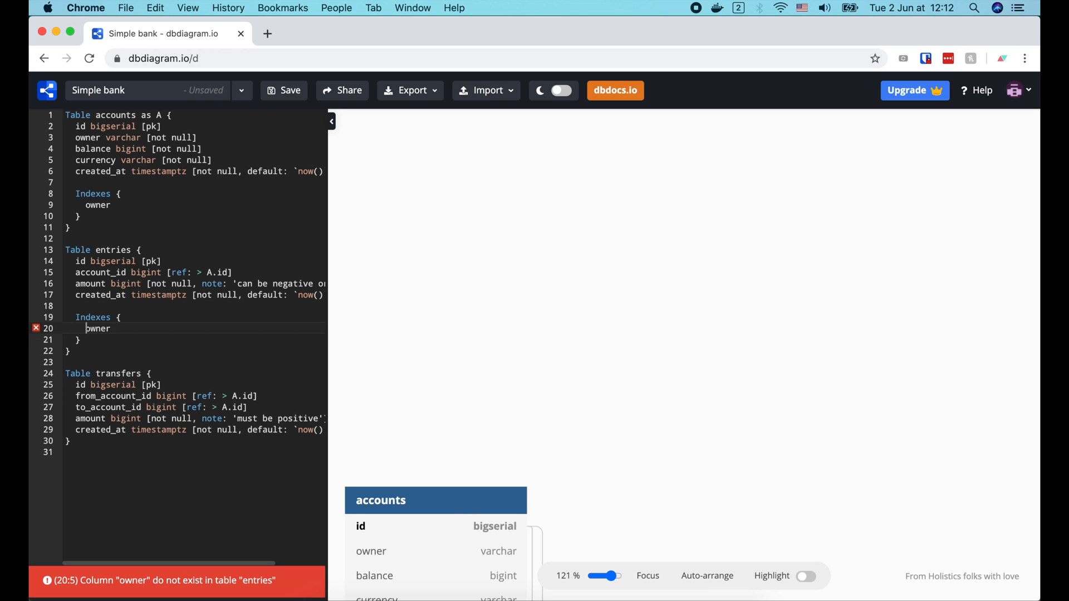
pyautogui.write('account_id')
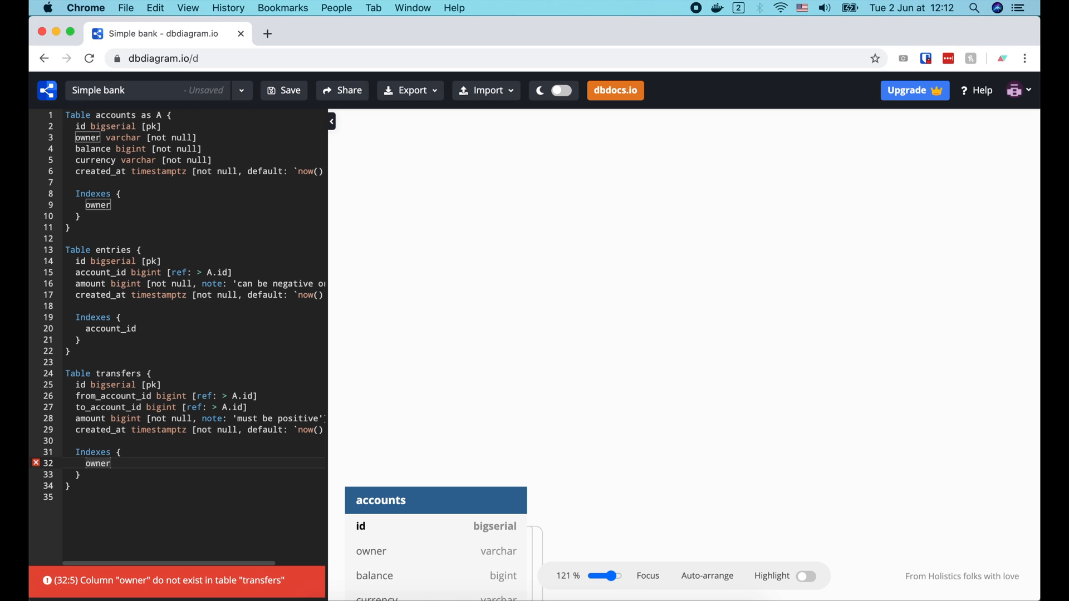
# Step: Index transfers on from_account_id, to_account_id, and composite (from_account_id, to_account_id)
pyautogui.write('from_account_id')
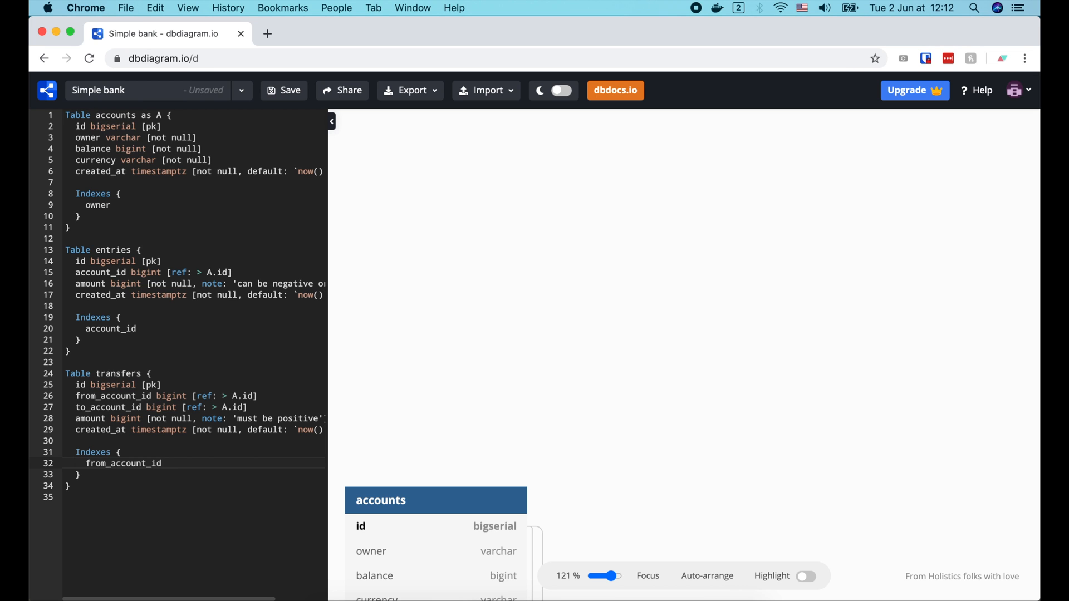
pyautogui.press('enter')
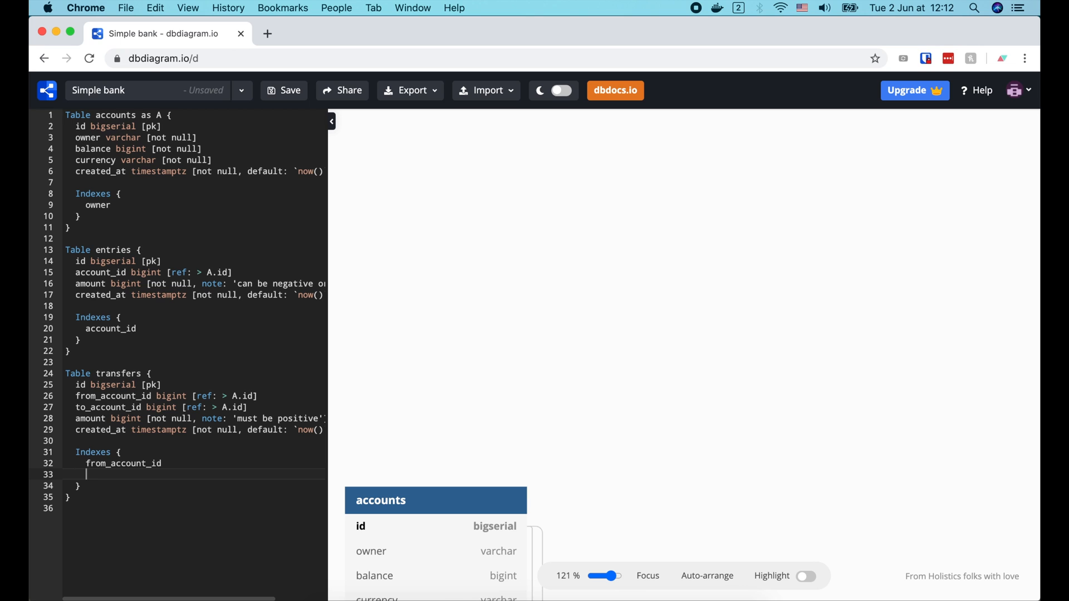
pyautogui.write('to_account_id')
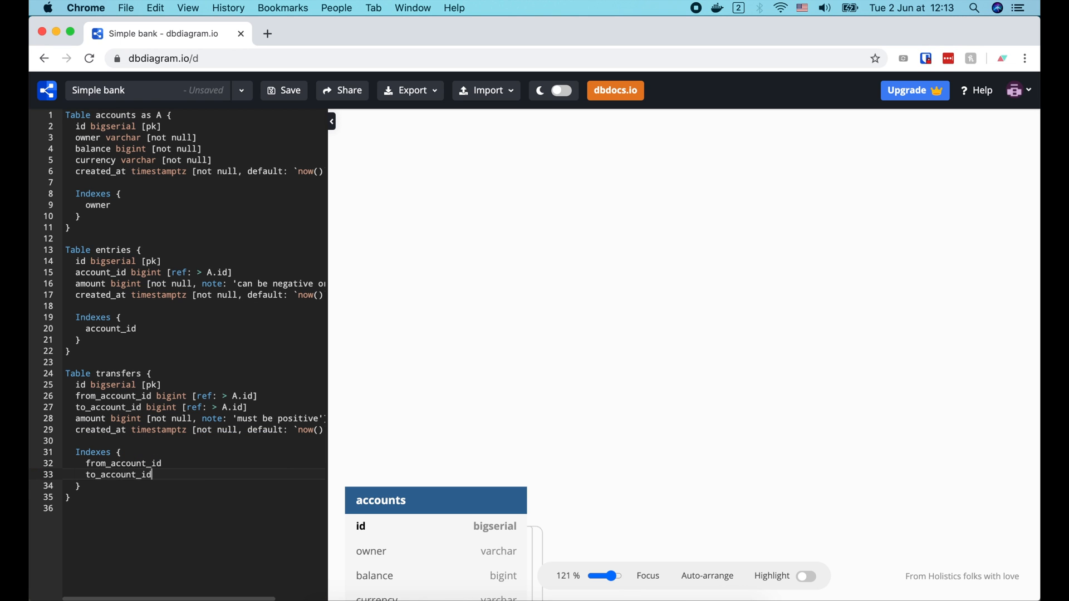
pyautogui.press('Return')
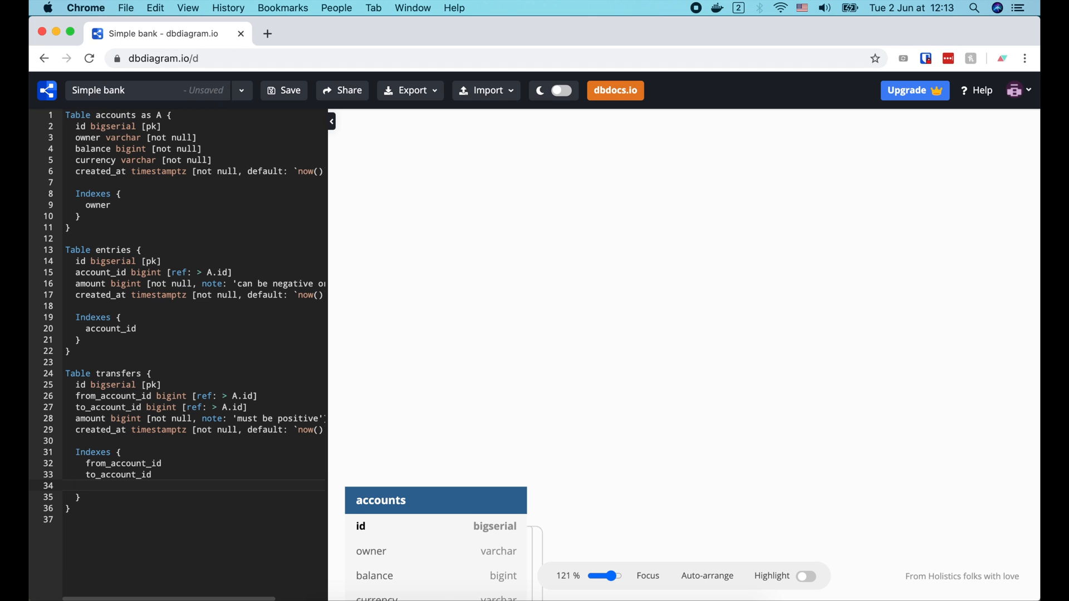
pyautogui.write('()')
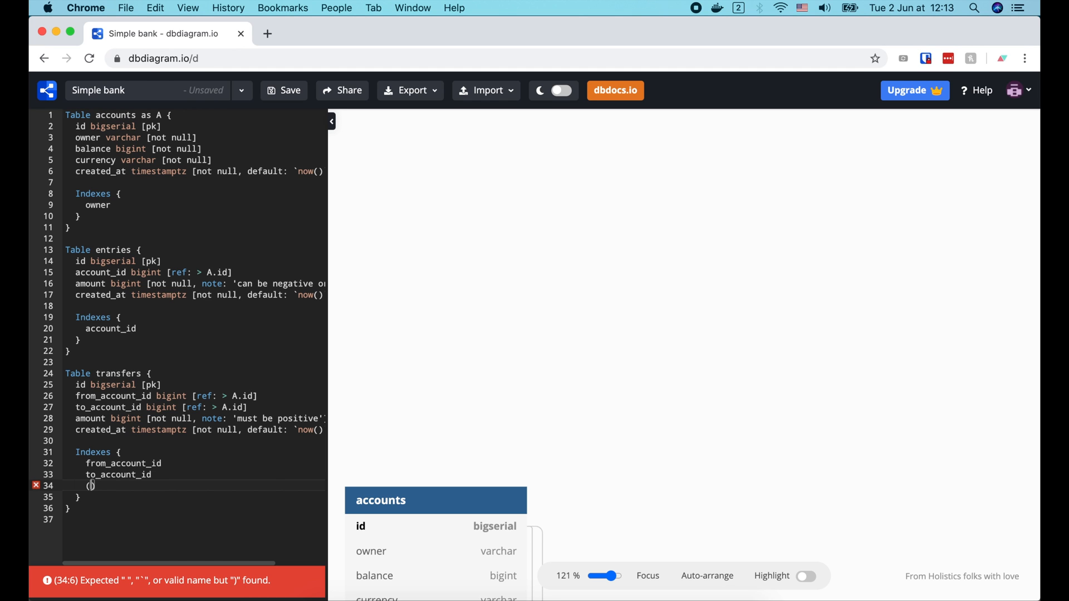
pyautogui.write('from_account_id, to_account_id')
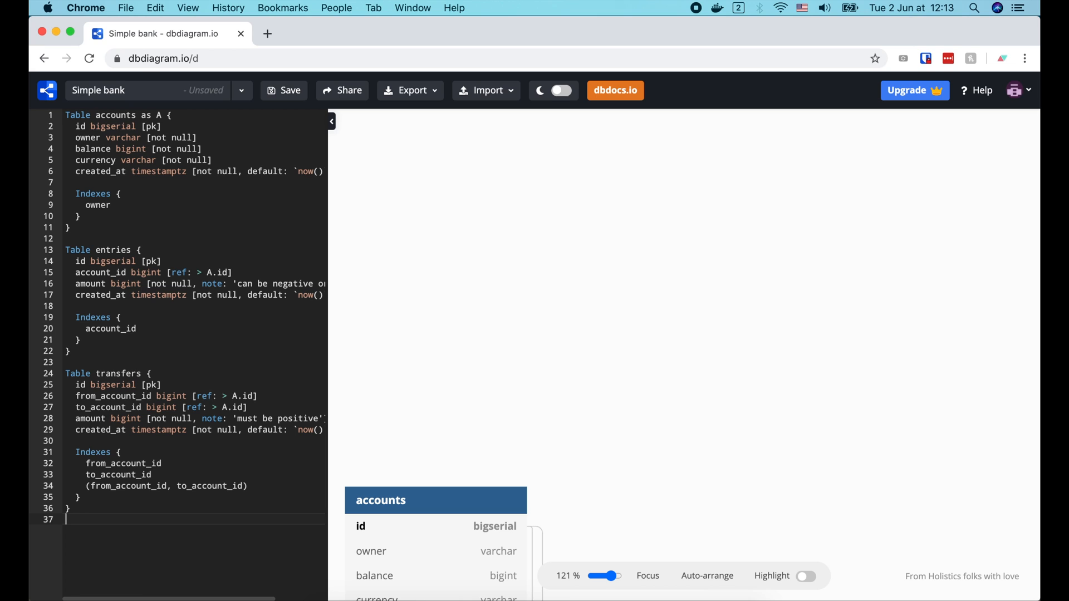
pyautogui.moveTo(501, 475)
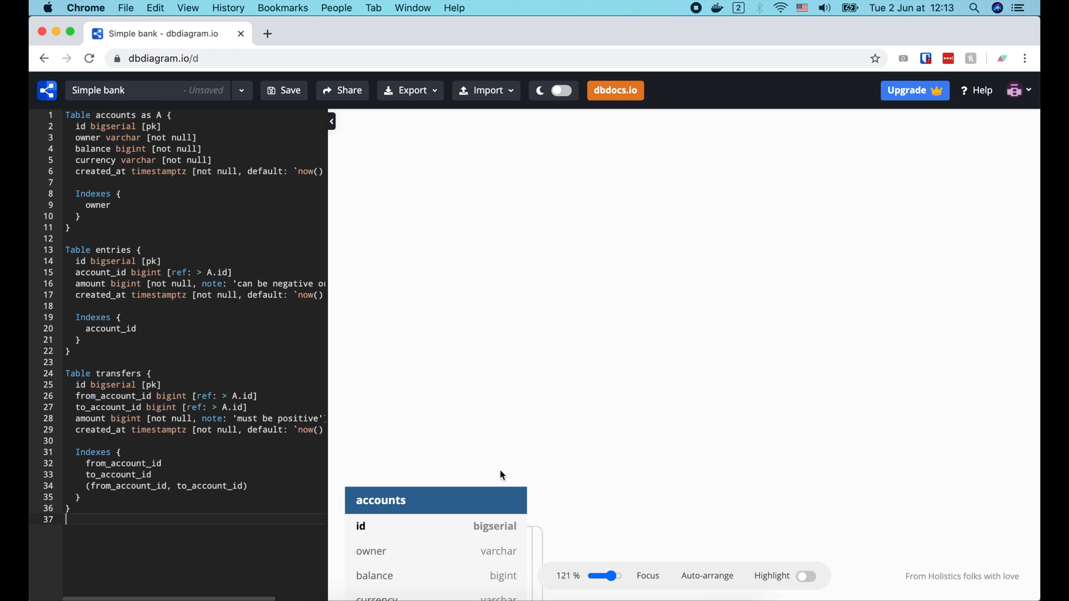
# Step: Auto-arrange the diagram into entries, accounts, transfers in a row, then show export formats
pyautogui.click(707, 577)
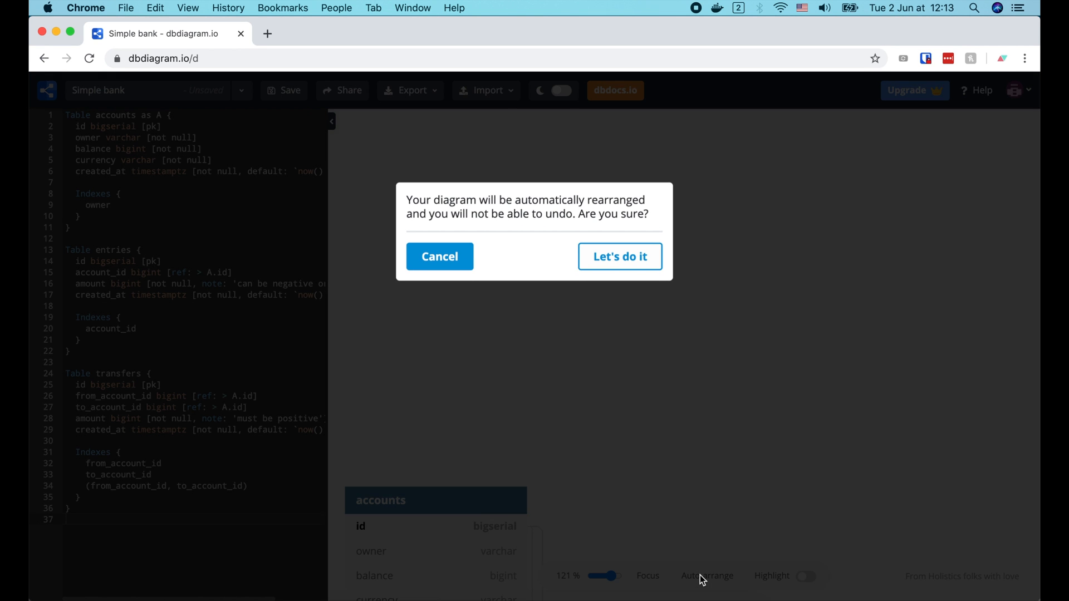
pyautogui.click(619, 256)
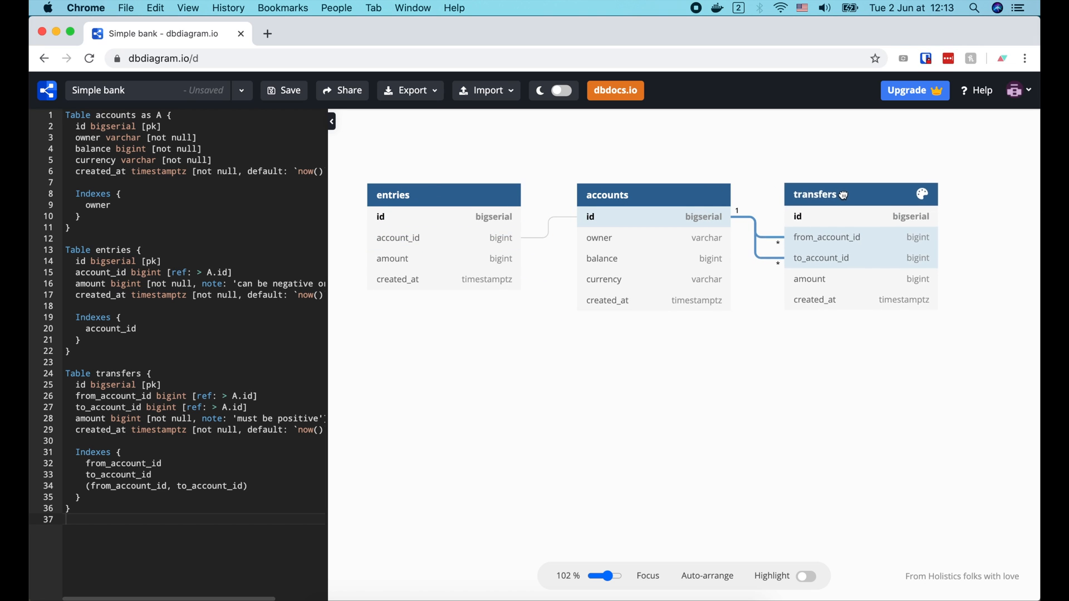
pyautogui.moveTo(637, 216)
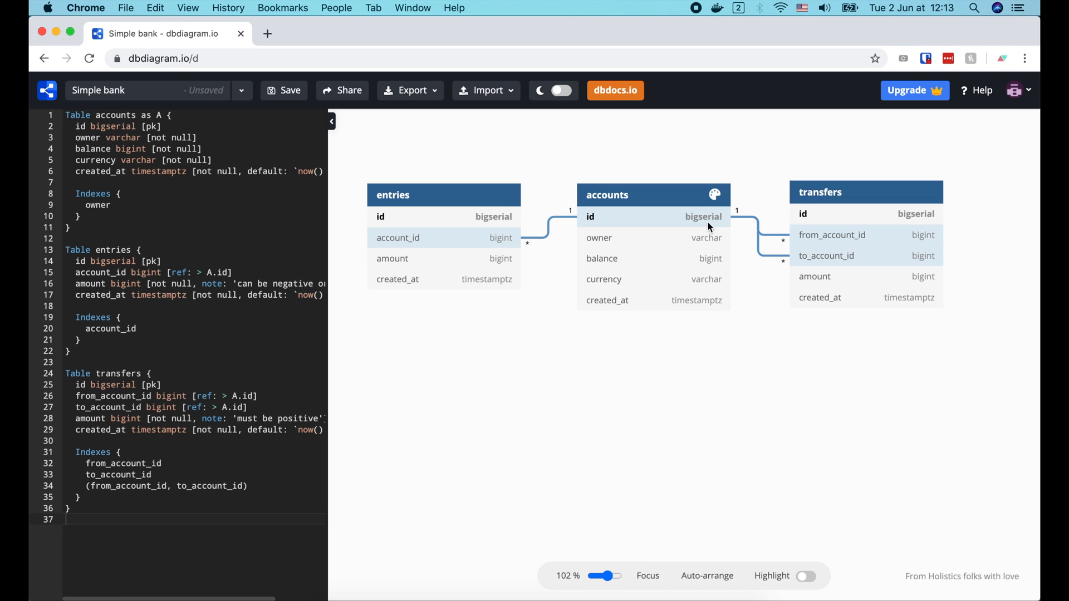
pyautogui.click(409, 90)
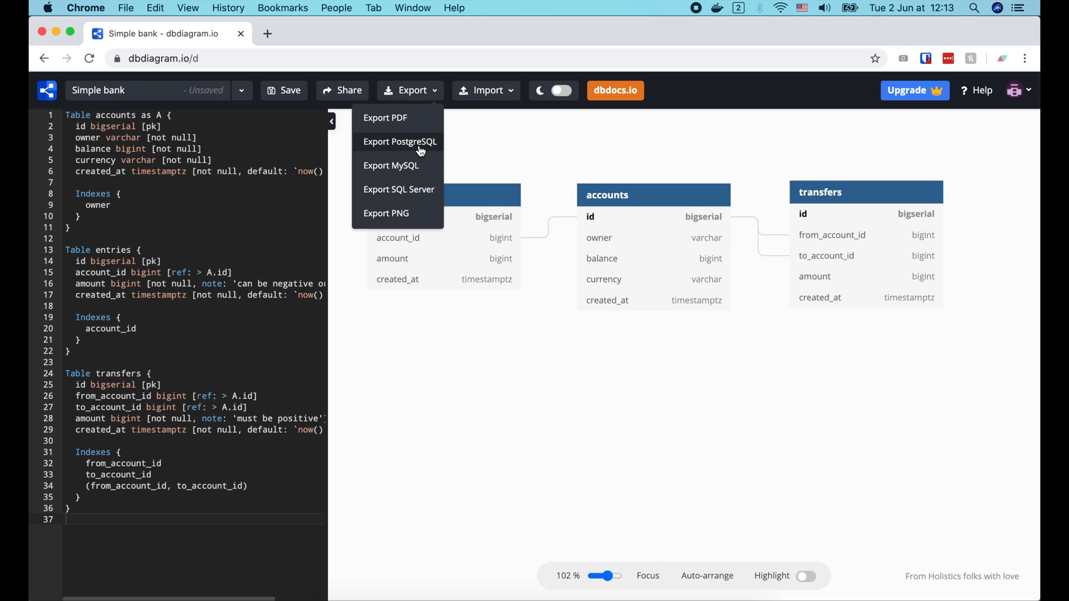
# Step: Export the schema as PostgreSQL and open the downloaded Simple bank.sql to view the generated SQL
pyautogui.click(399, 142)
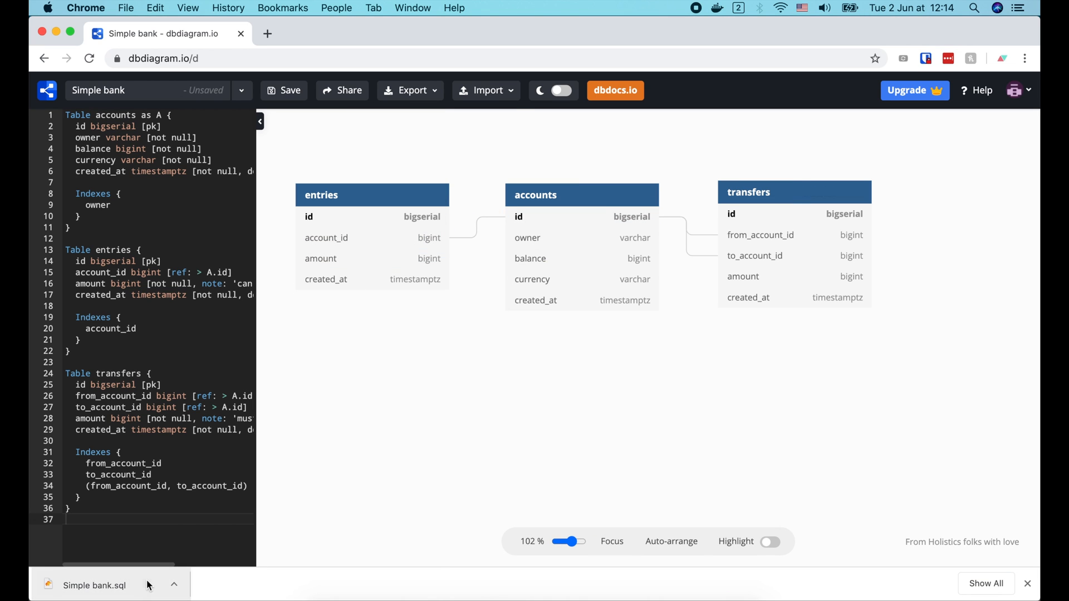
pyautogui.click(94, 586)
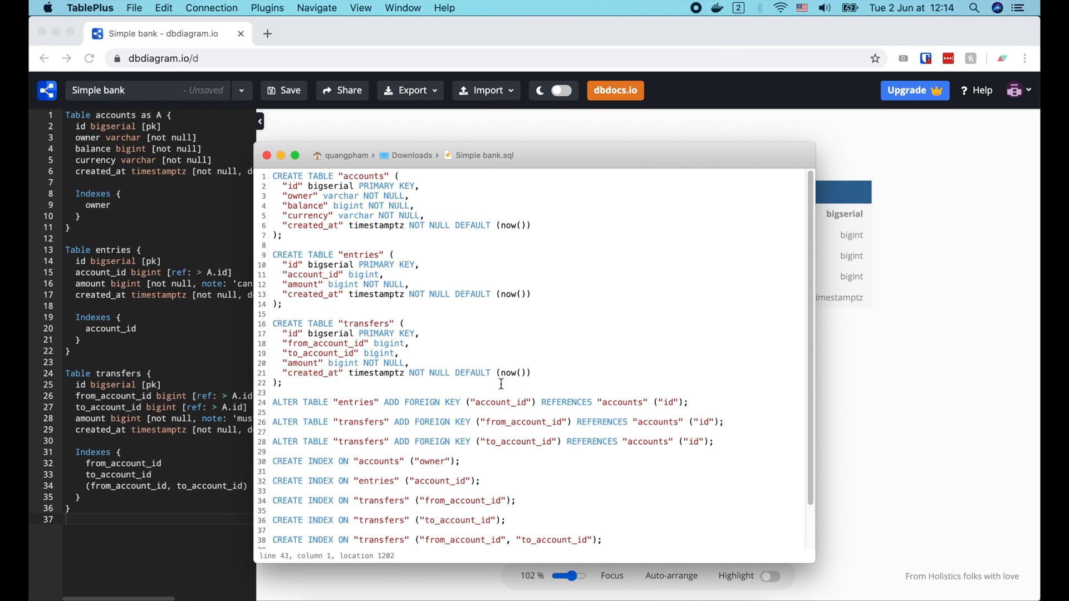
pyautogui.moveTo(478, 154); pyautogui.dragTo(478, 69)
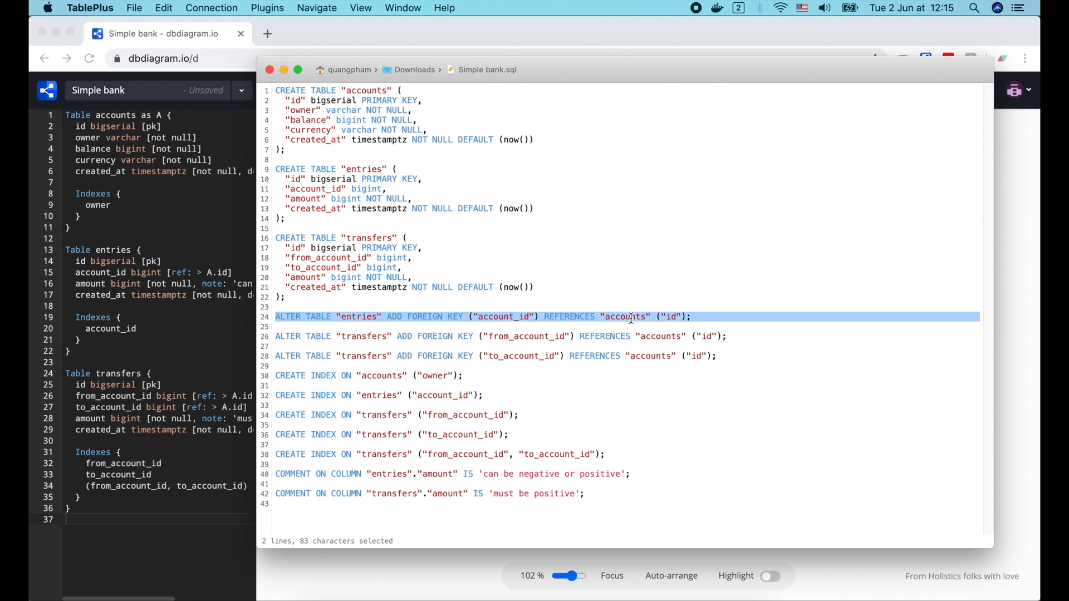
pyautogui.click(565, 337)
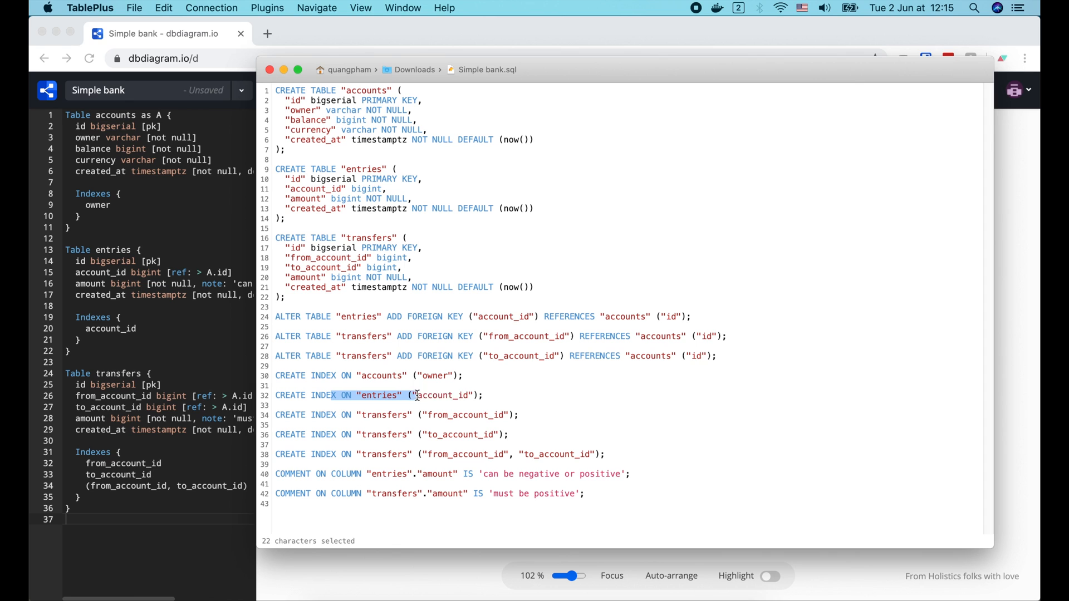
pyautogui.click(486, 415)
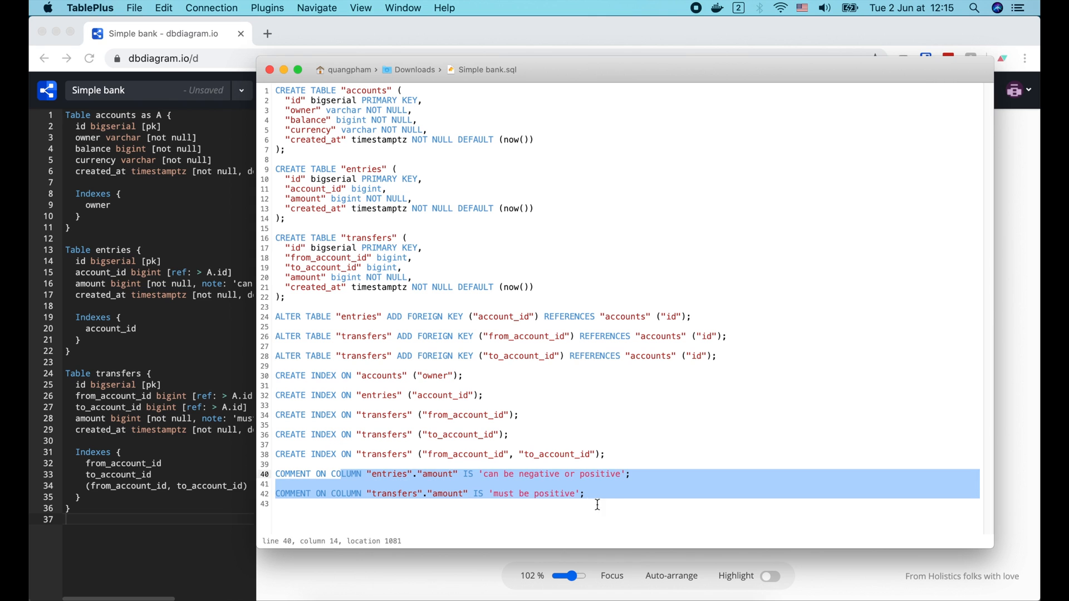
pyautogui.click(604, 504)
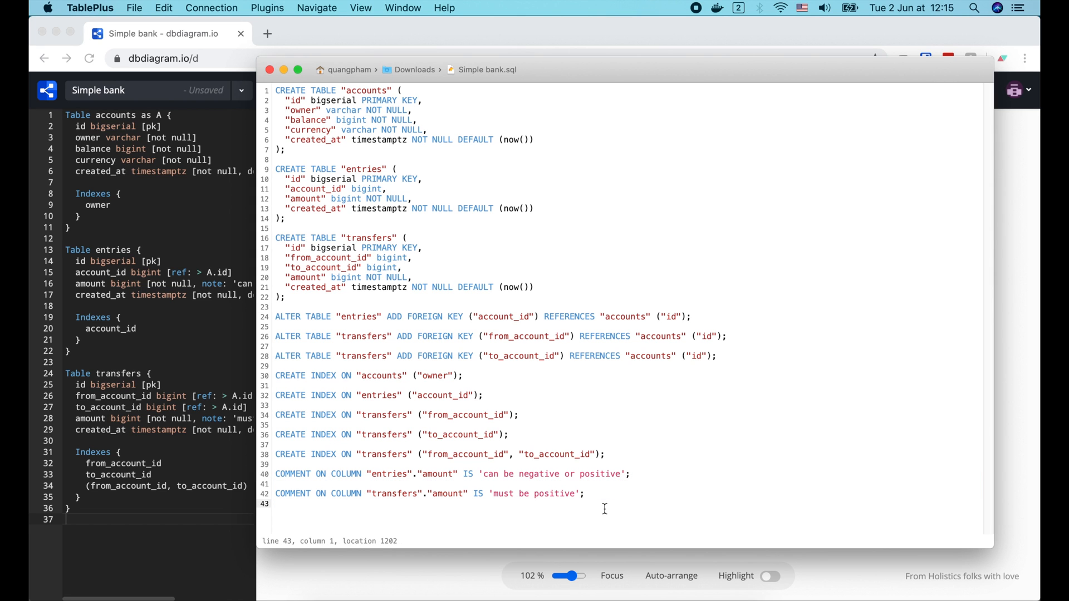
pyautogui.click(276, 503)
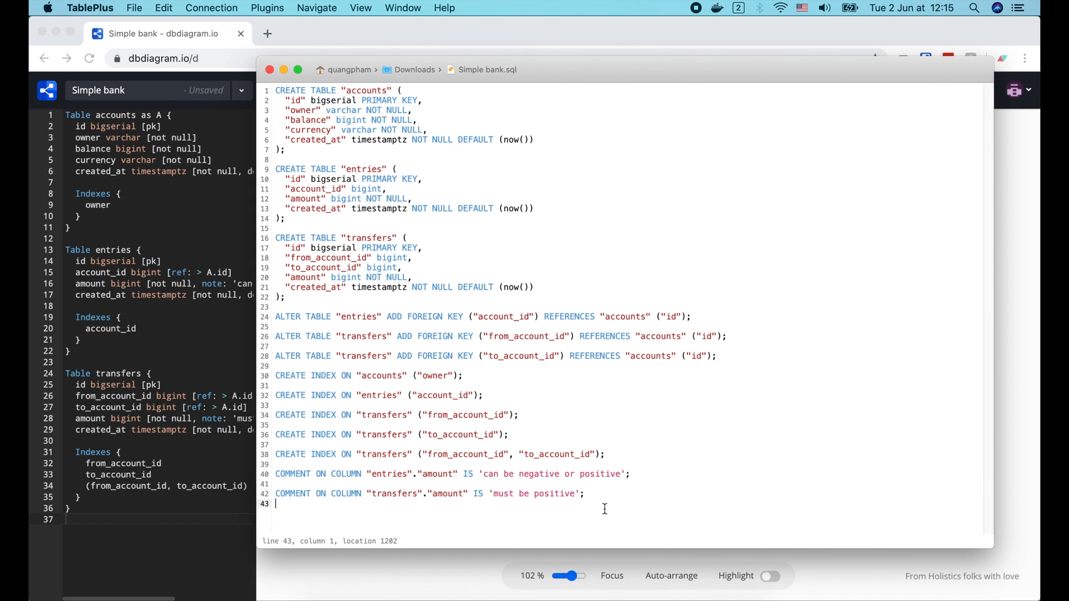
pyautogui.click(412, 90)
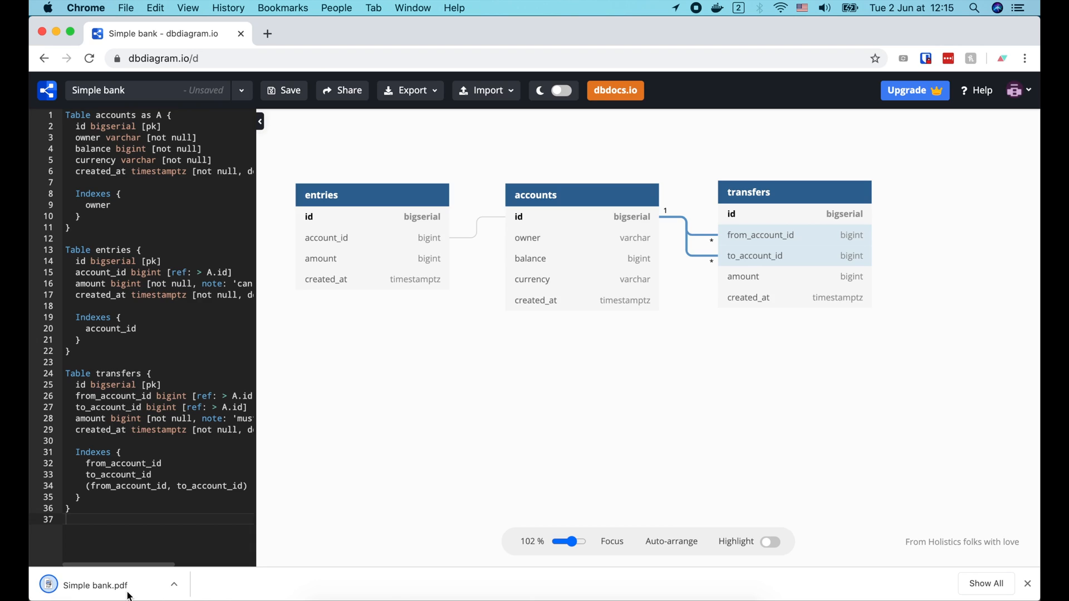
# Step: Review the exported Simple bank.pdf, then export the schema as MySQL to Simple bank (1).sql
pyautogui.click(95, 585)
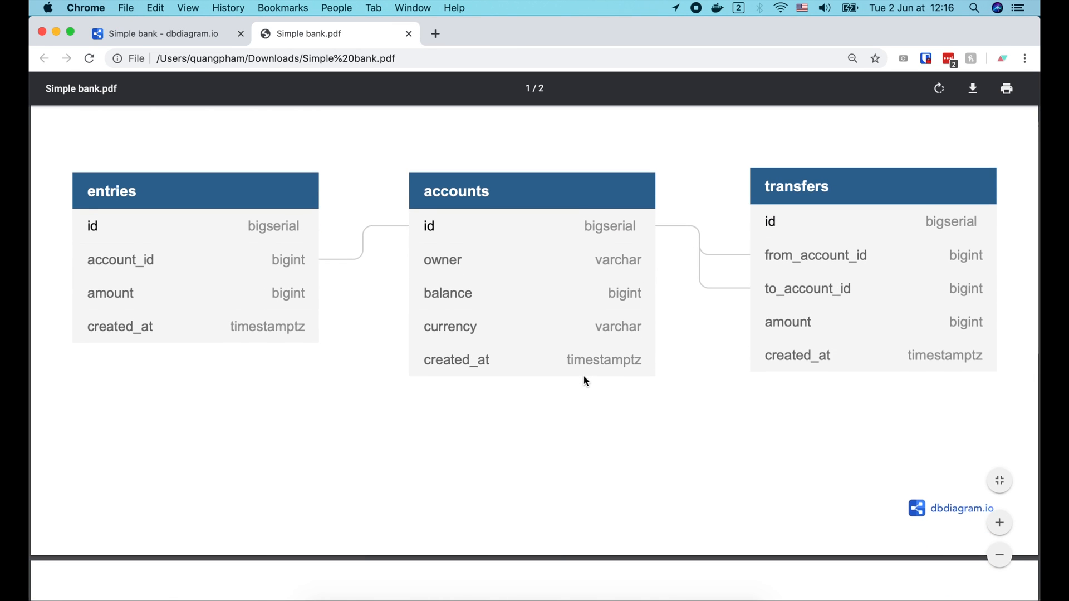
pyautogui.click(409, 34)
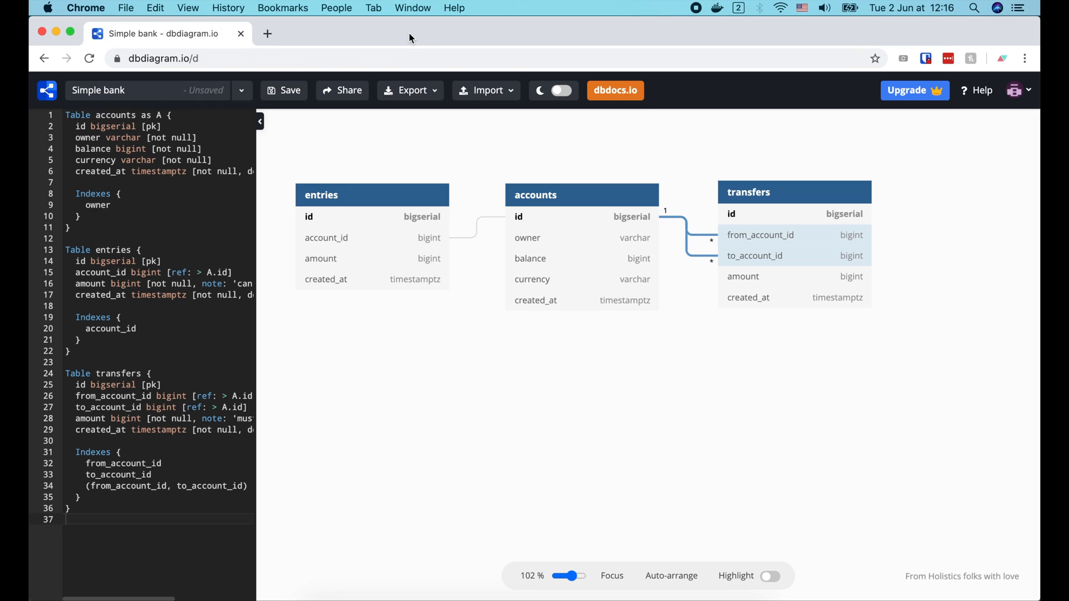
pyautogui.click(410, 90)
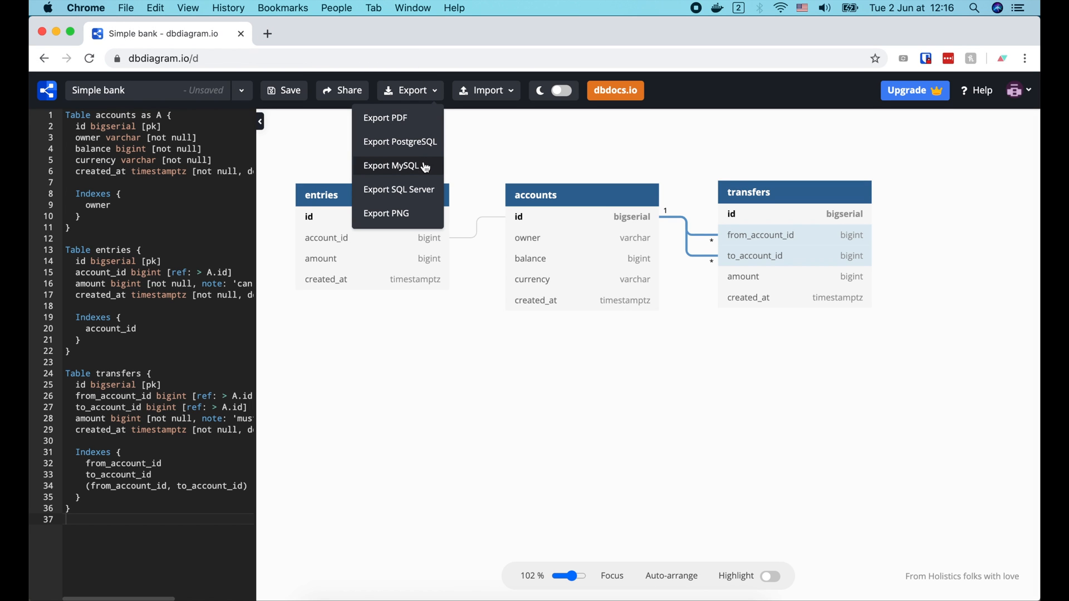
pyautogui.click(391, 166)
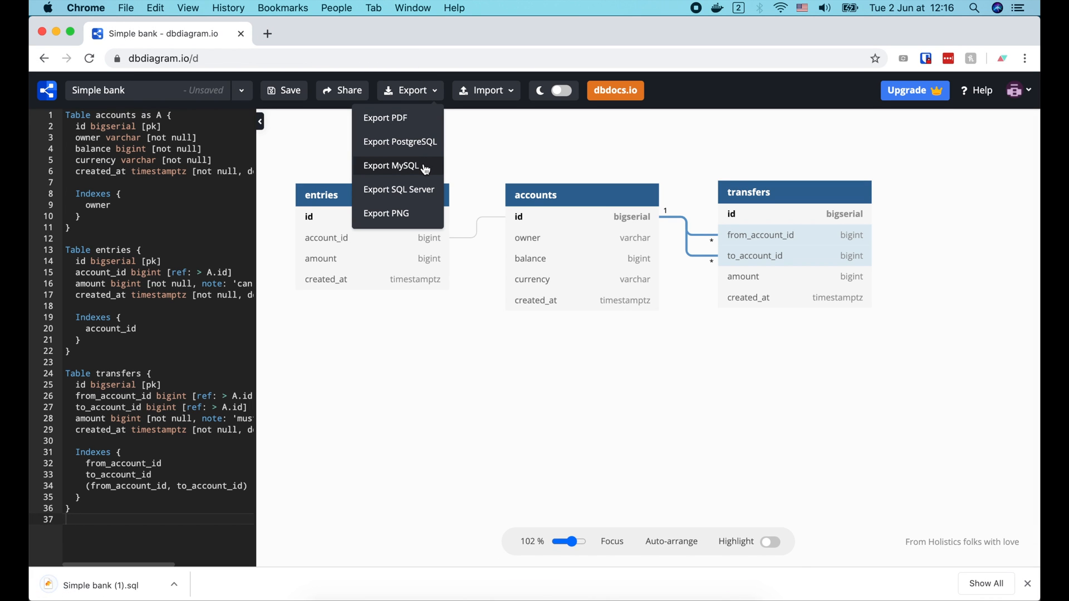
pyautogui.click(390, 166)
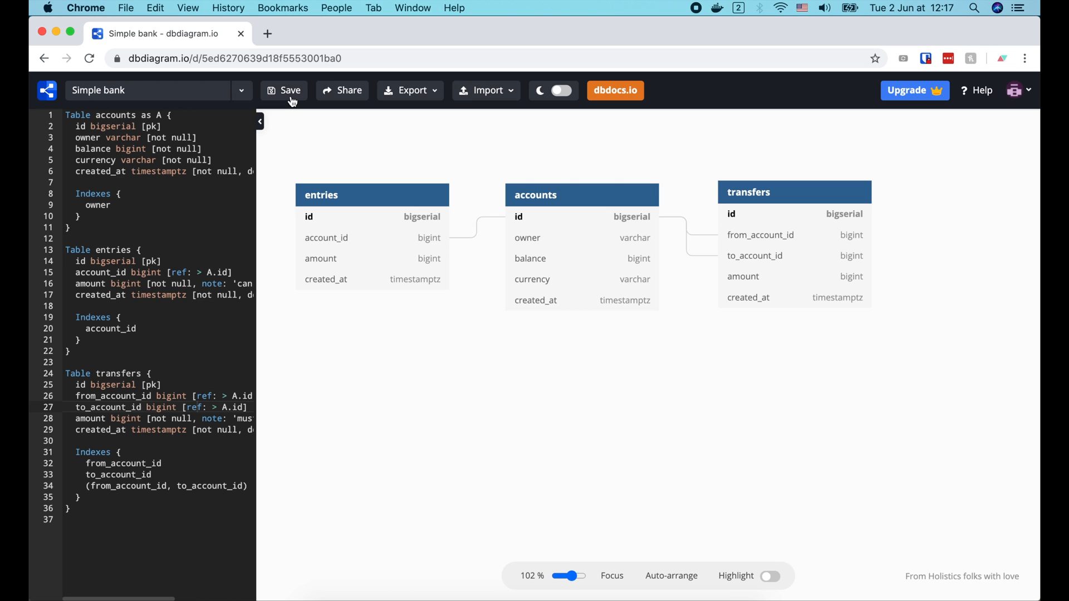
# Step: Save the Simple bank diagram and show its public share link and iframe embed code
pyautogui.click(284, 90)
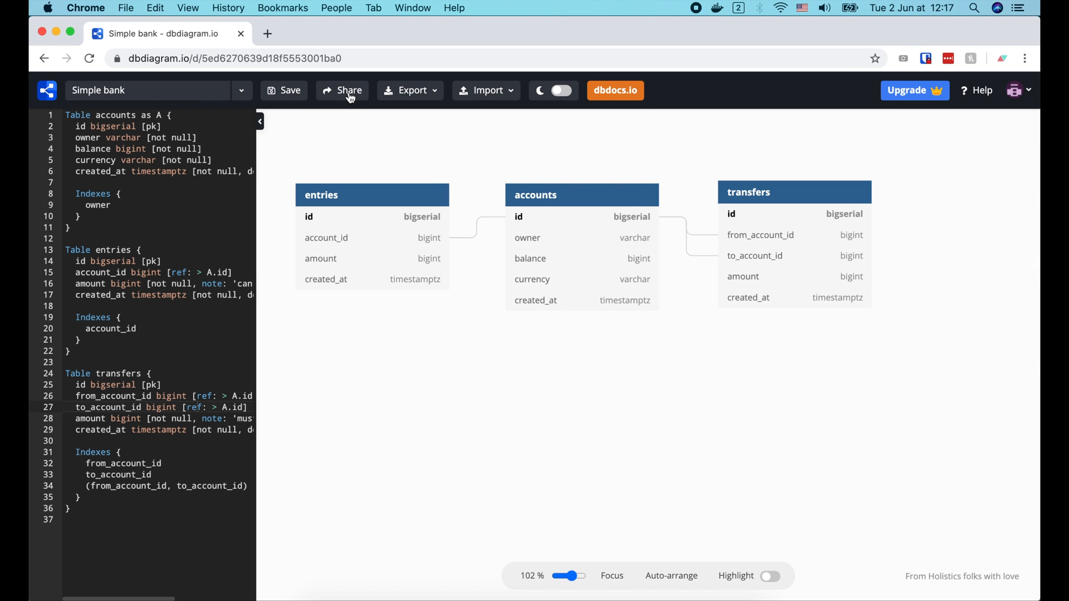
pyautogui.click(348, 91)
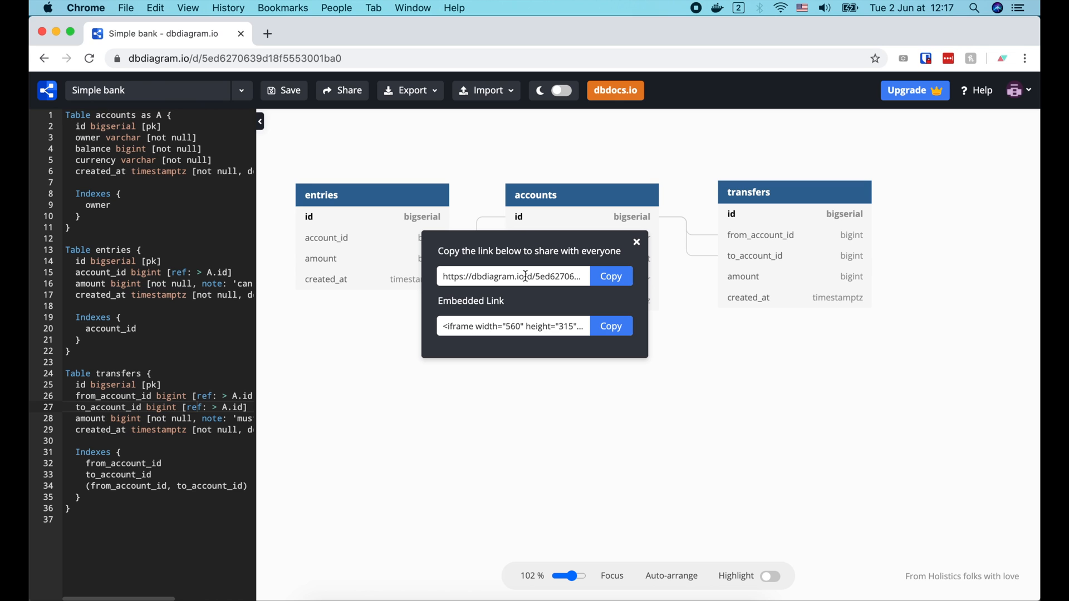